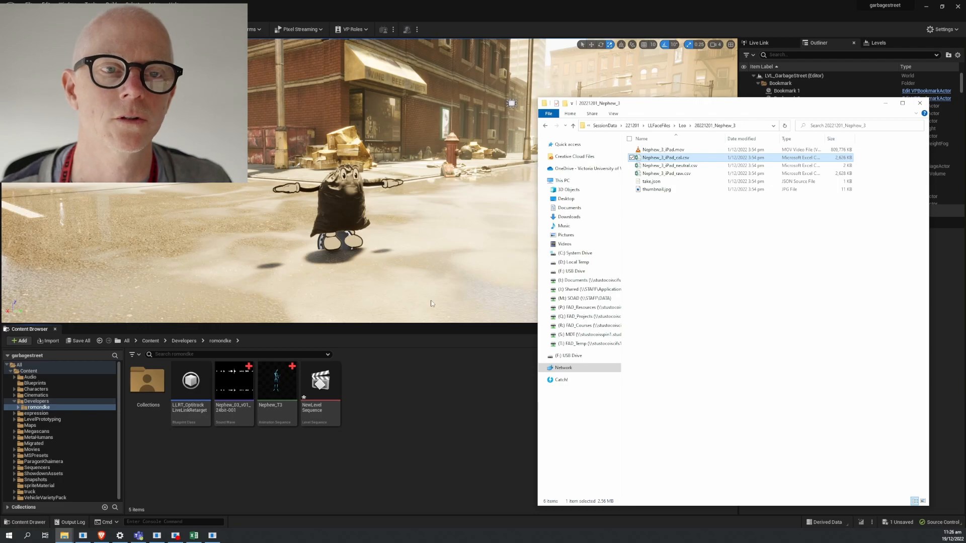
mouse_move(563, 225)
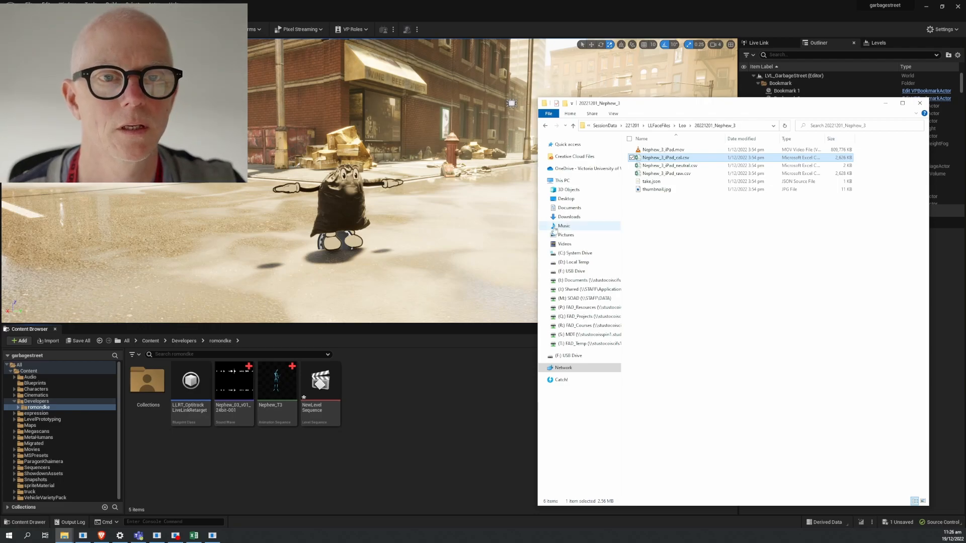
Step: Browse the Nephew_3 take's .mov and raw, neutral and cal CSVs, then open Nephew_3_iPad_cal.csv
click(662, 149)
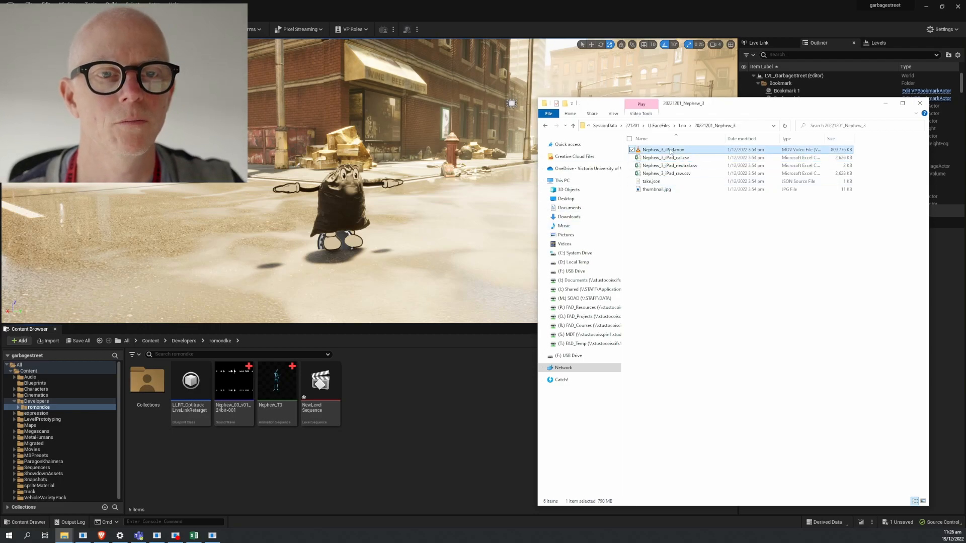
click(666, 173)
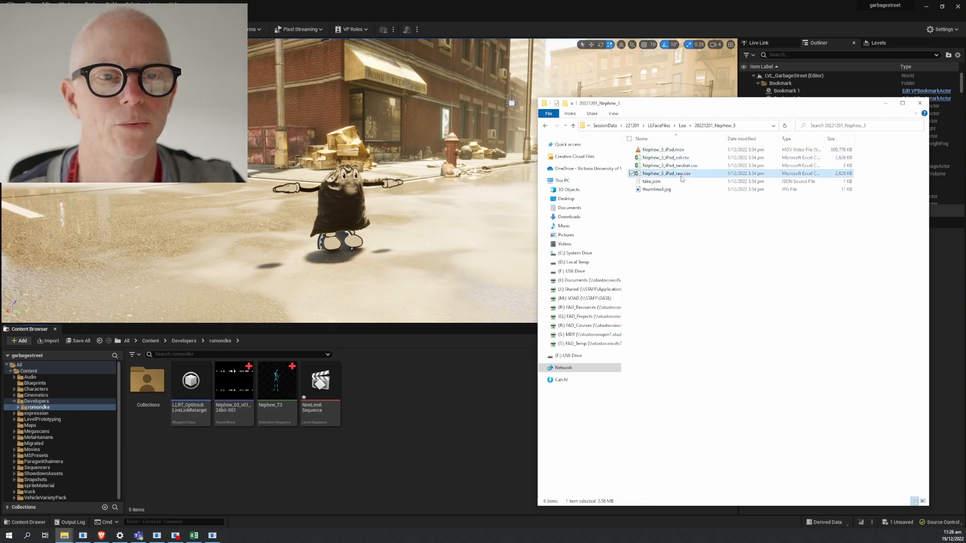
click(669, 165)
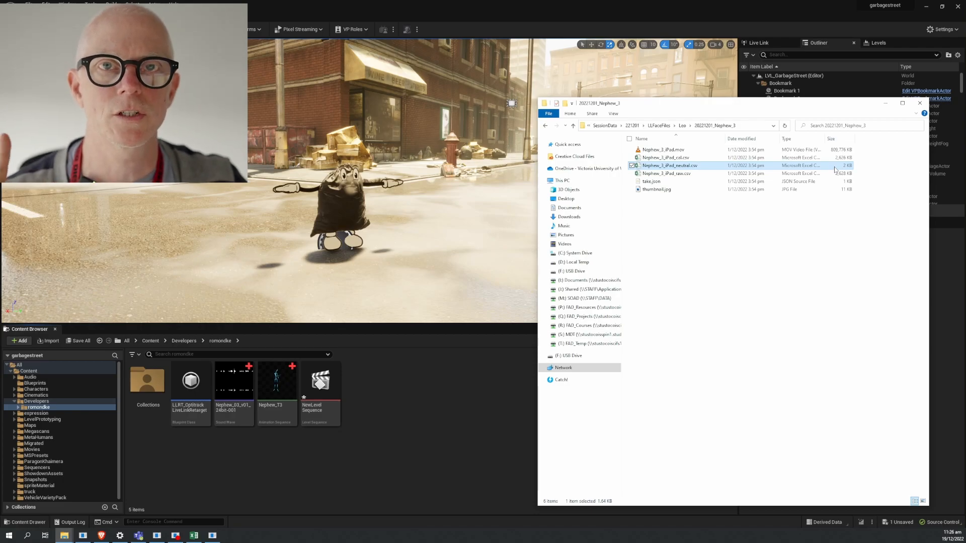
click(665, 173)
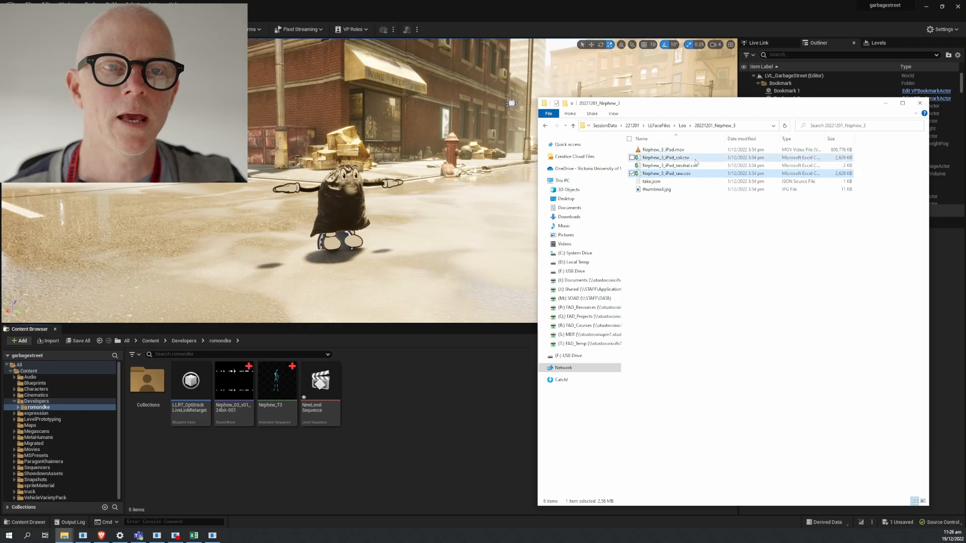
click(665, 157)
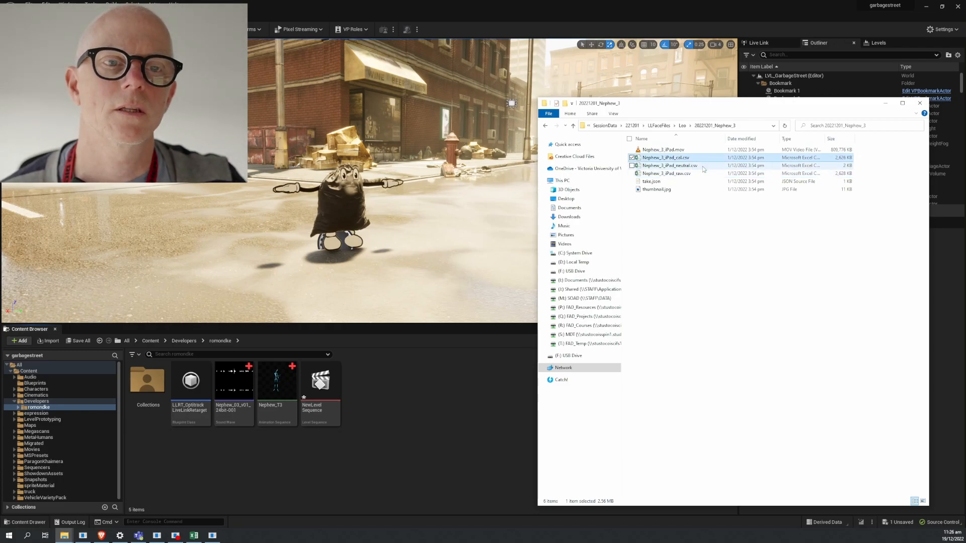
click(669, 165)
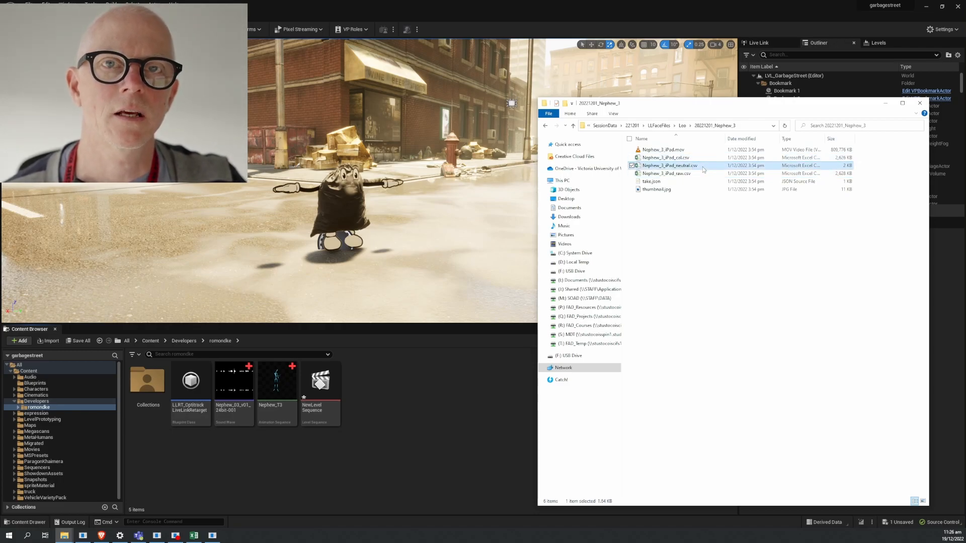
click(665, 157)
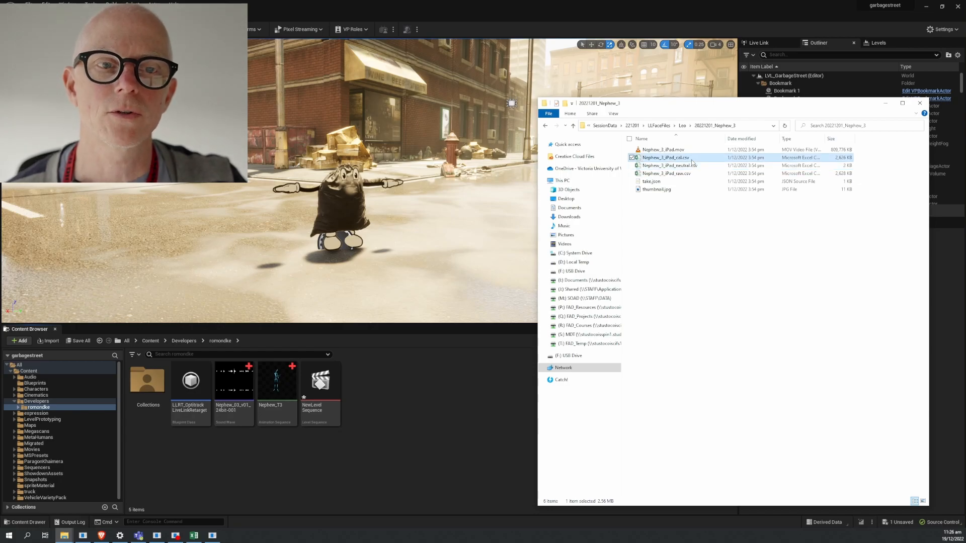
click(666, 173)
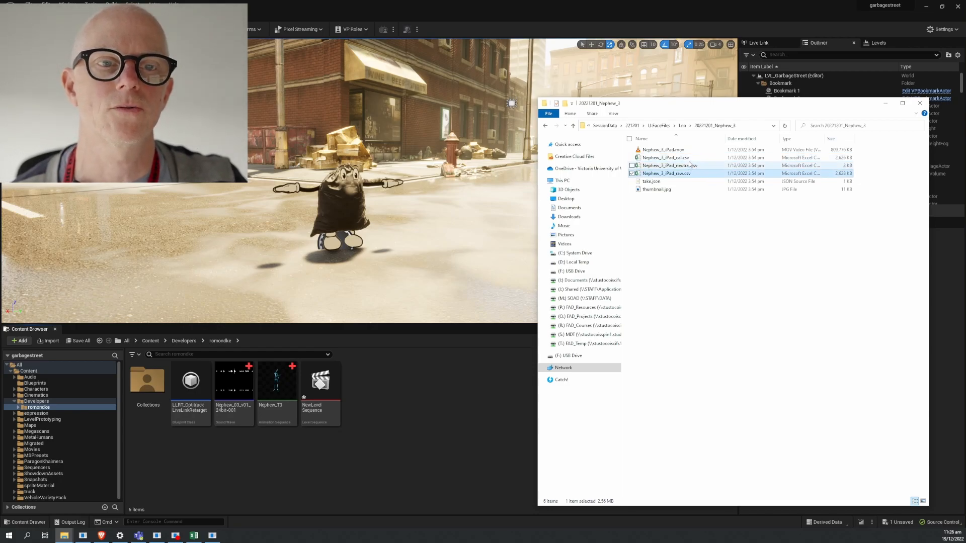
click(668, 157)
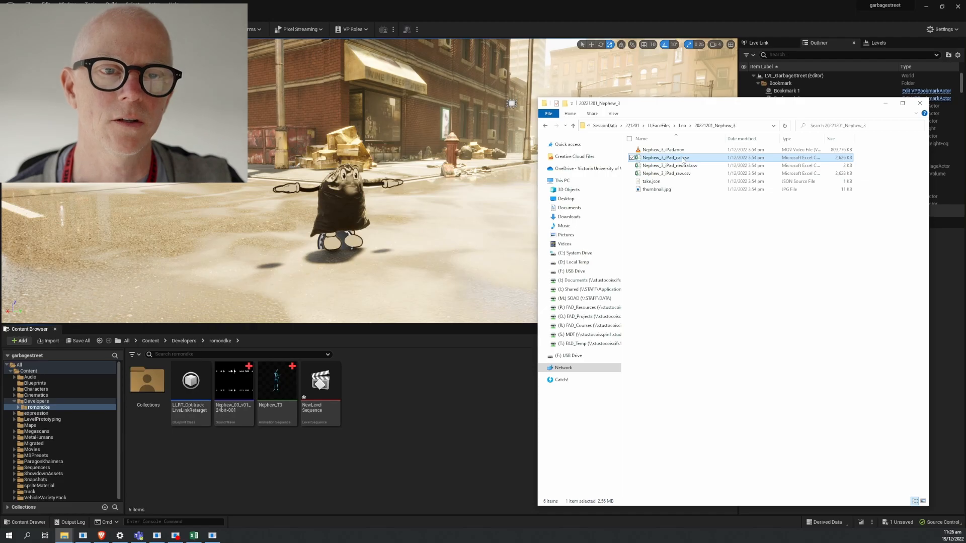
double_click(669, 157)
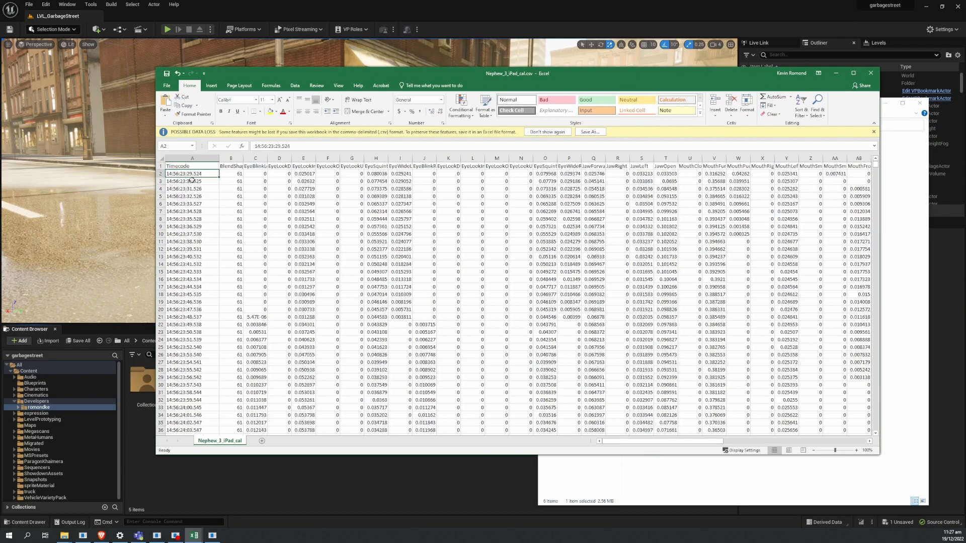
Step: Scroll through the EyeBlinkLeft and other blendshape rows, then close Excel
click(255, 166)
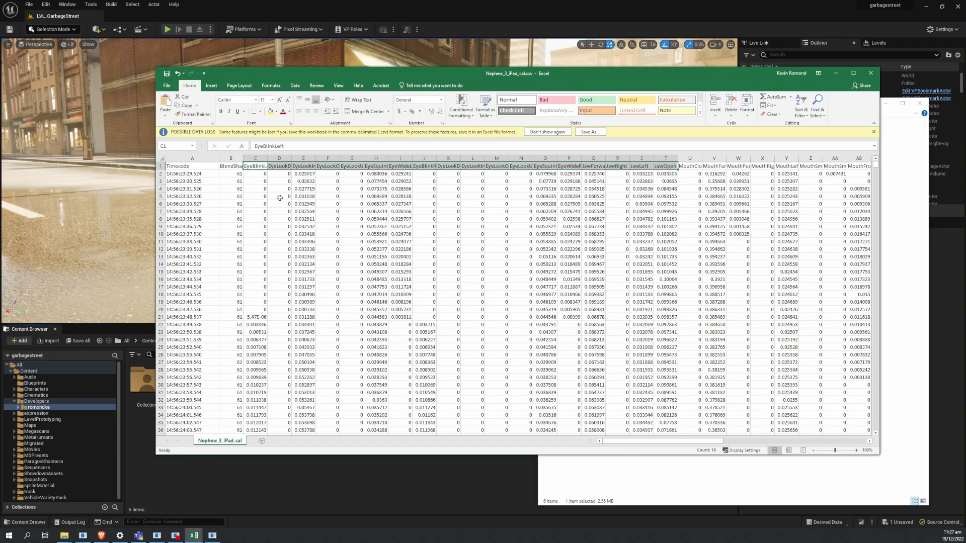
scroll(down, 3)
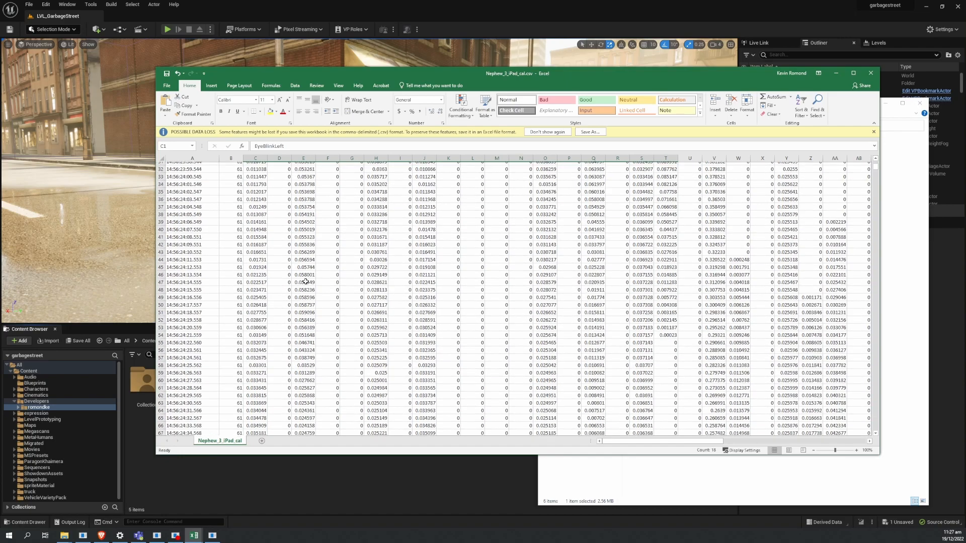
scroll(down, 3)
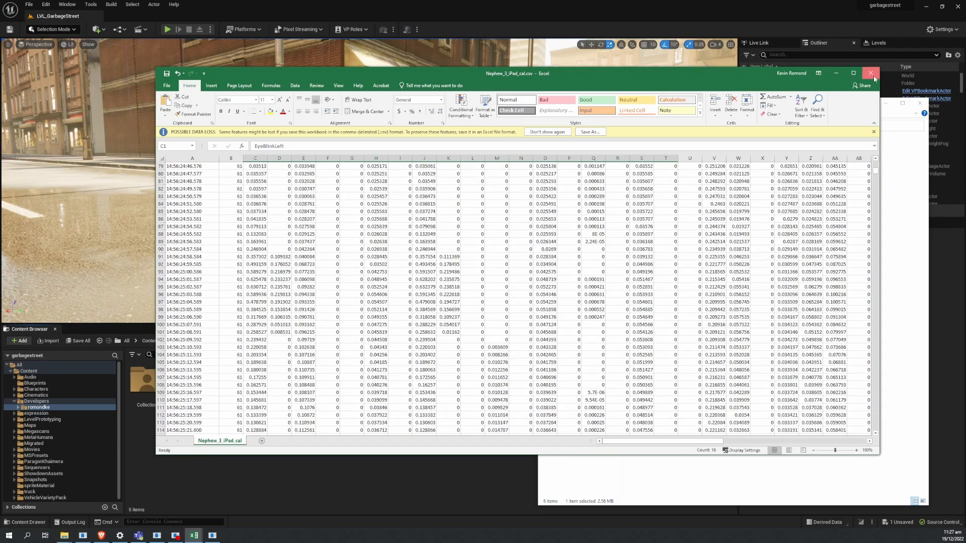
click(873, 73)
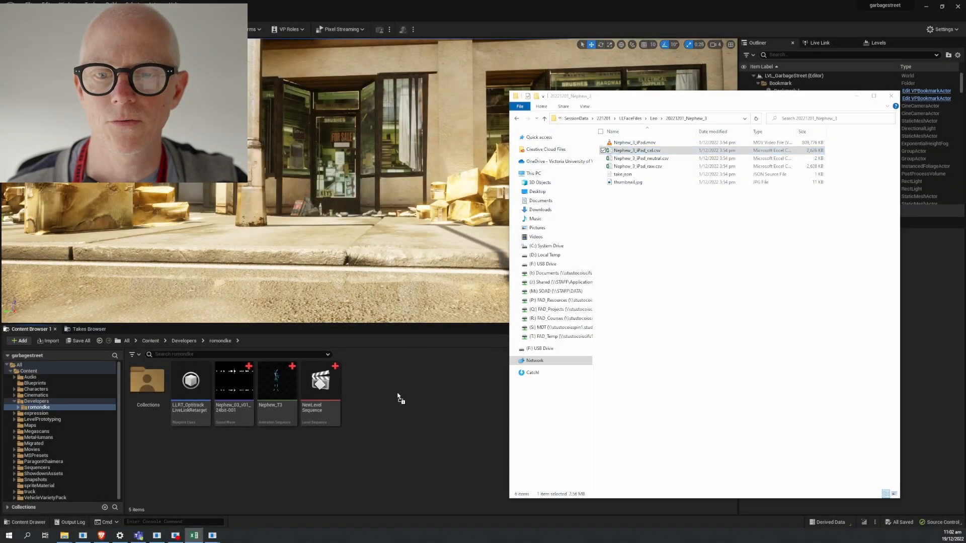
Step: Cancel the DataTable import of the Nephew_3 cal CSV
double_click(636, 150)
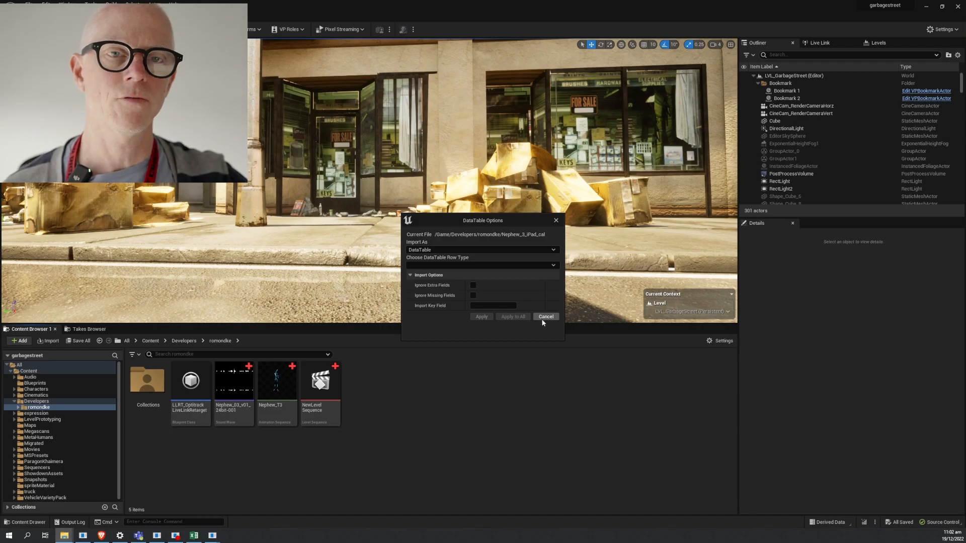
click(545, 316)
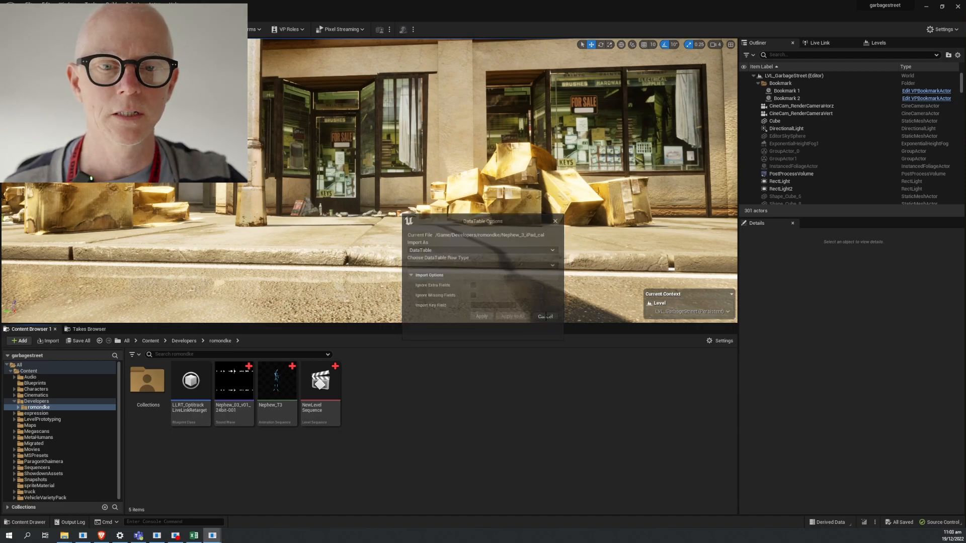
click(942, 30)
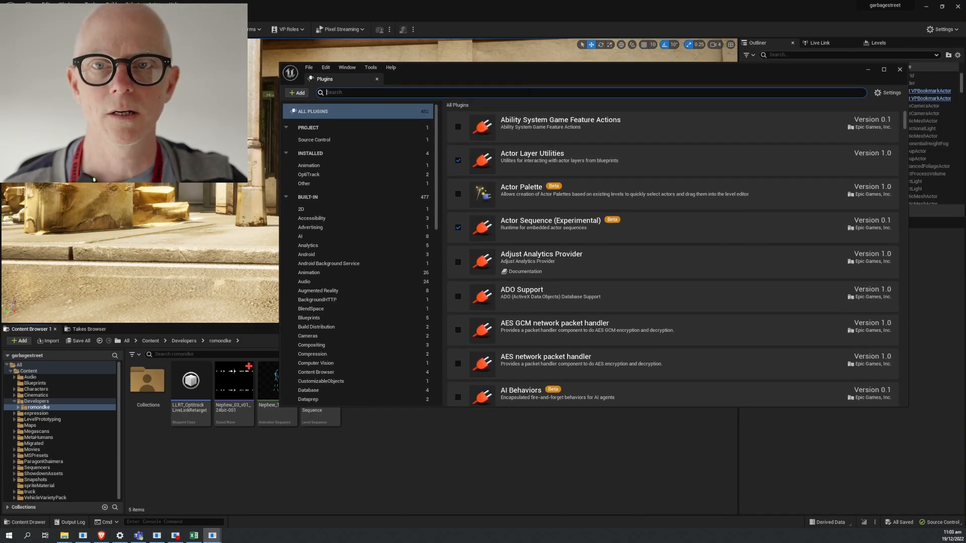
Step: Search plugins for 'live l' and enable the beta LiveLinkFaceImporter plugin
text(live link face)
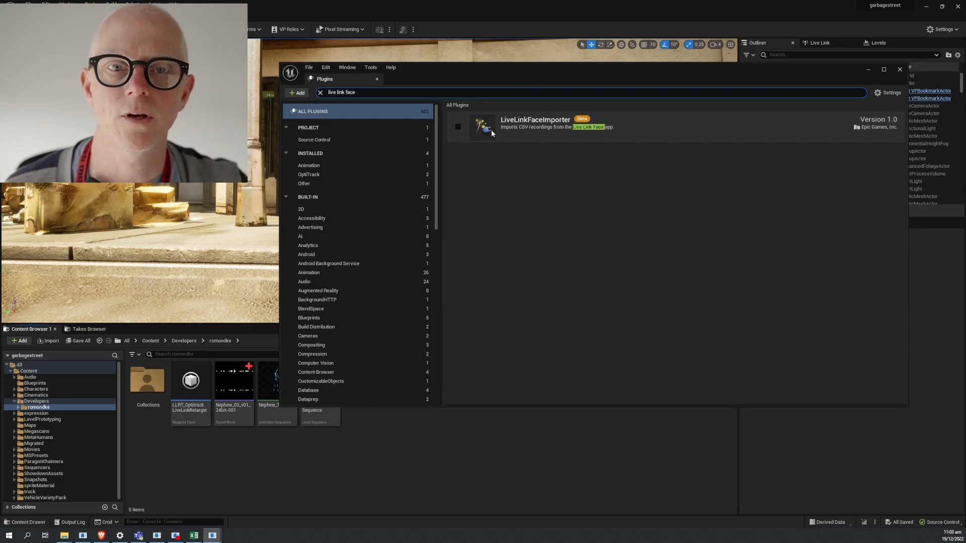
click(457, 127)
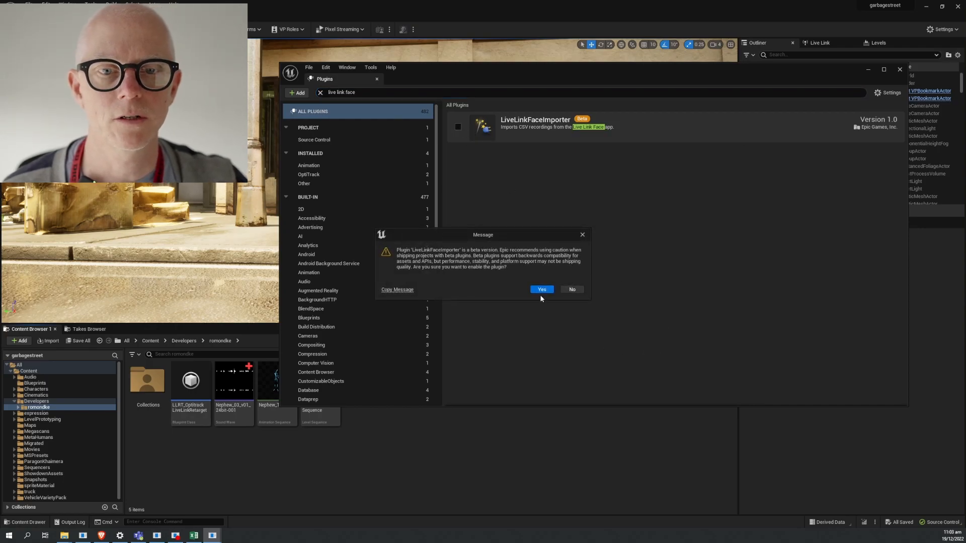
click(540, 289)
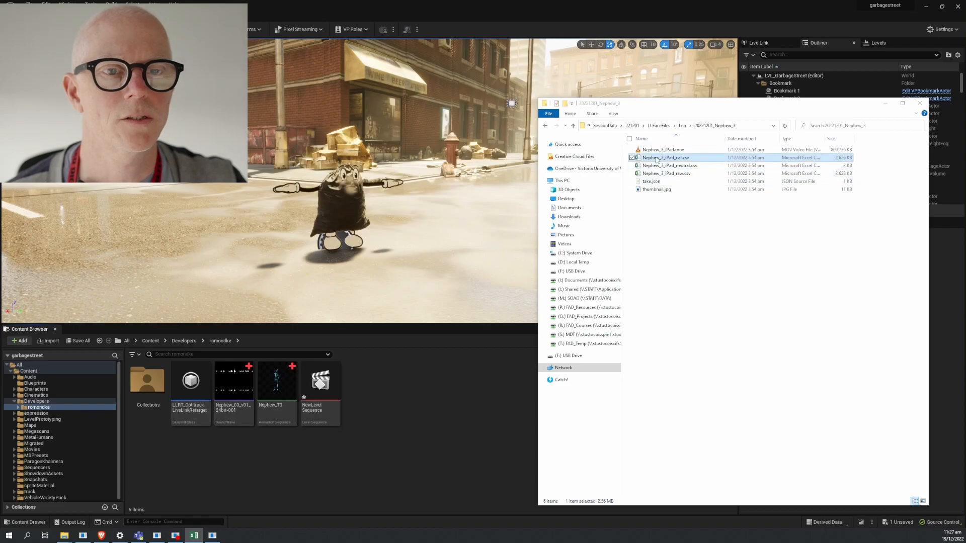
mouse_move(387, 329)
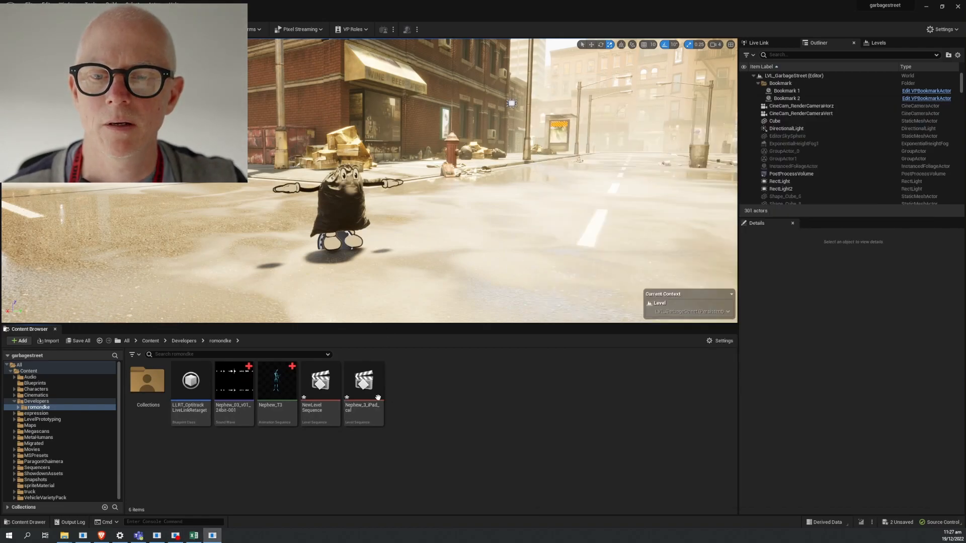
Step: Open the Nephew_3_iPad_cal level sequence and expand the Nephew_3_iPad track's blendshape curves
double_click(363, 380)
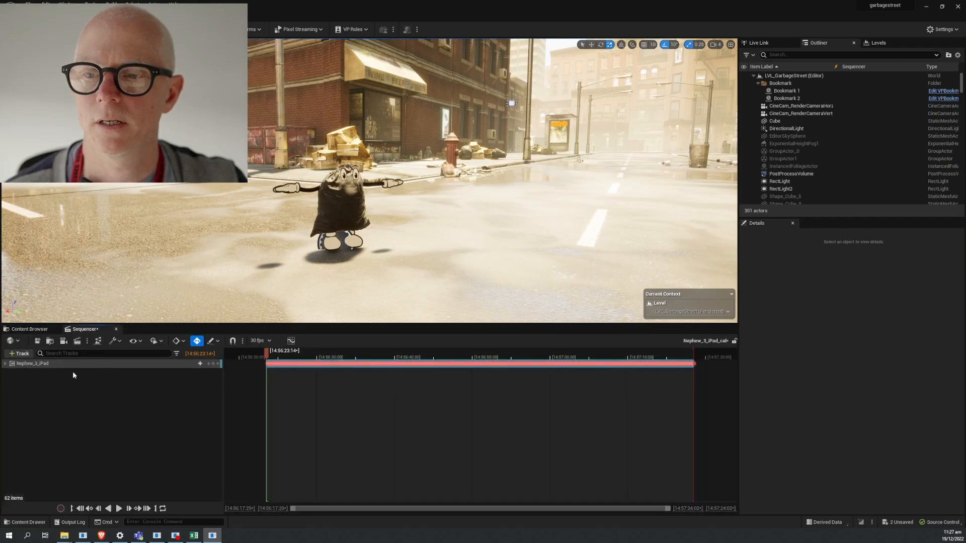
click(32, 363)
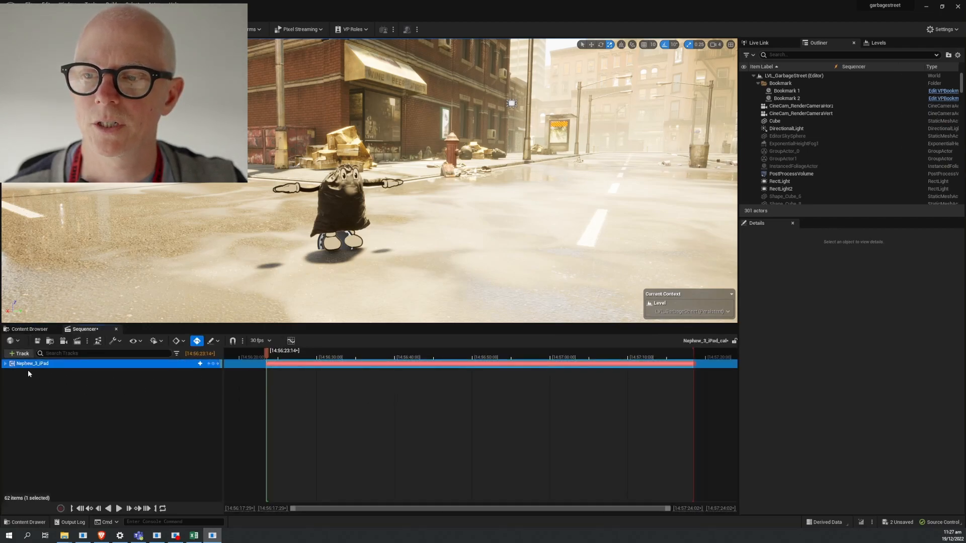
click(5, 363)
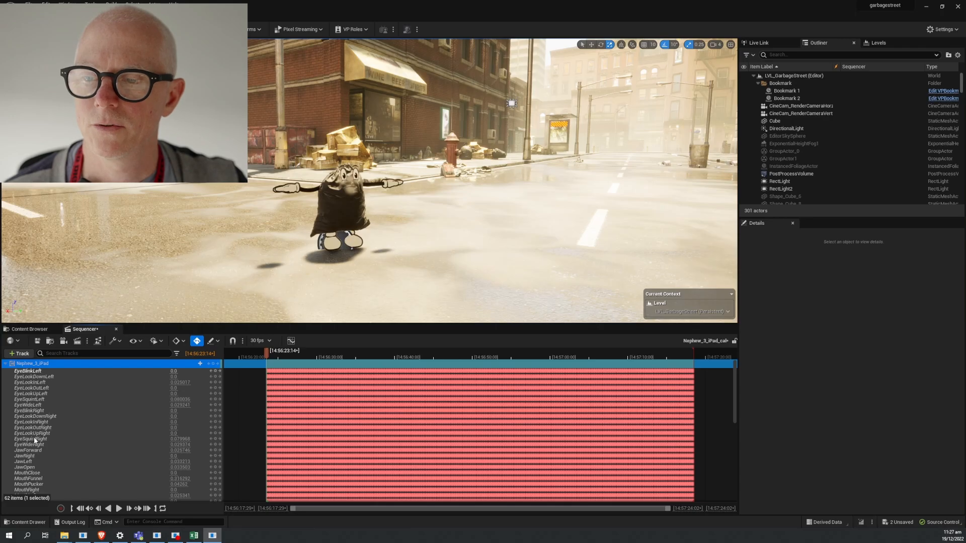
click(360, 350)
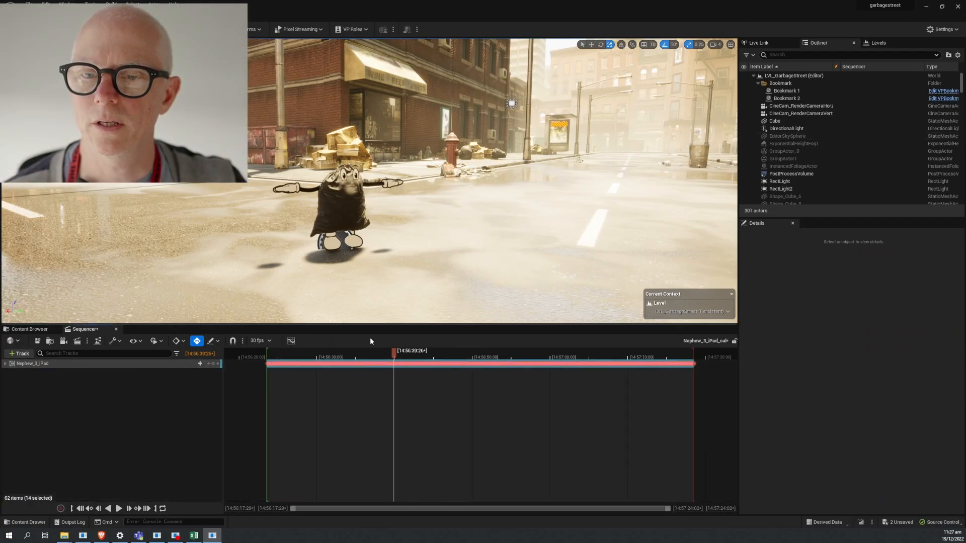
click(470, 357)
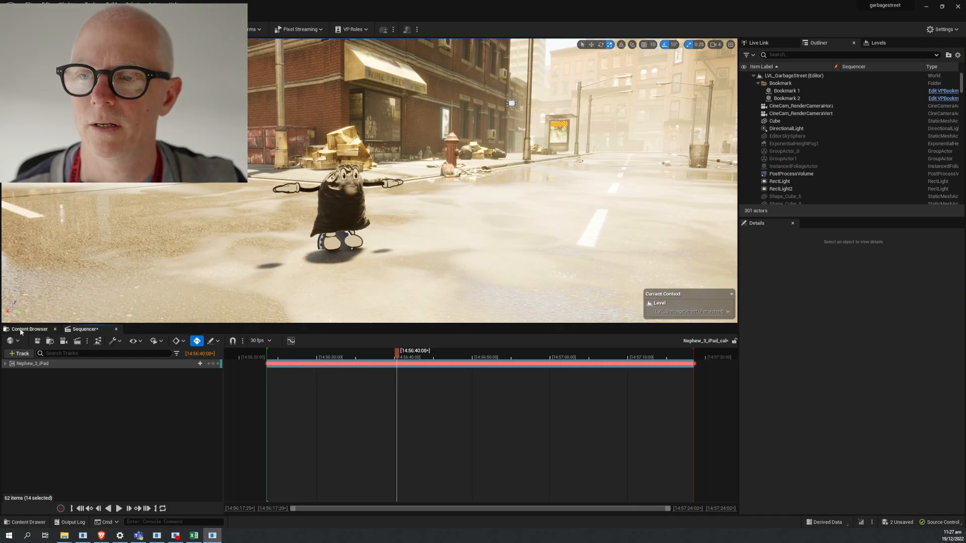
Step: Open NewLevelSequence and add BP_GBag as an actor track
click(30, 328)
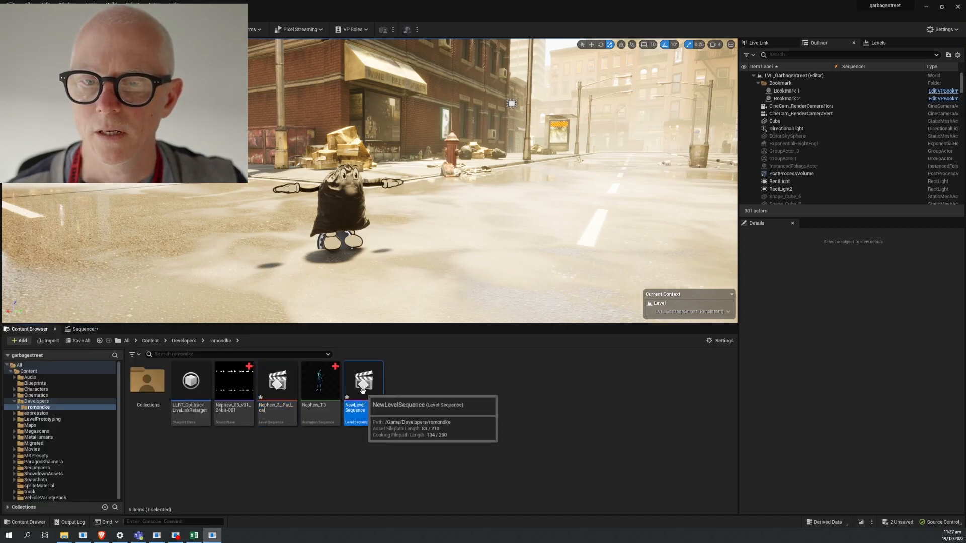
double_click(363, 381)
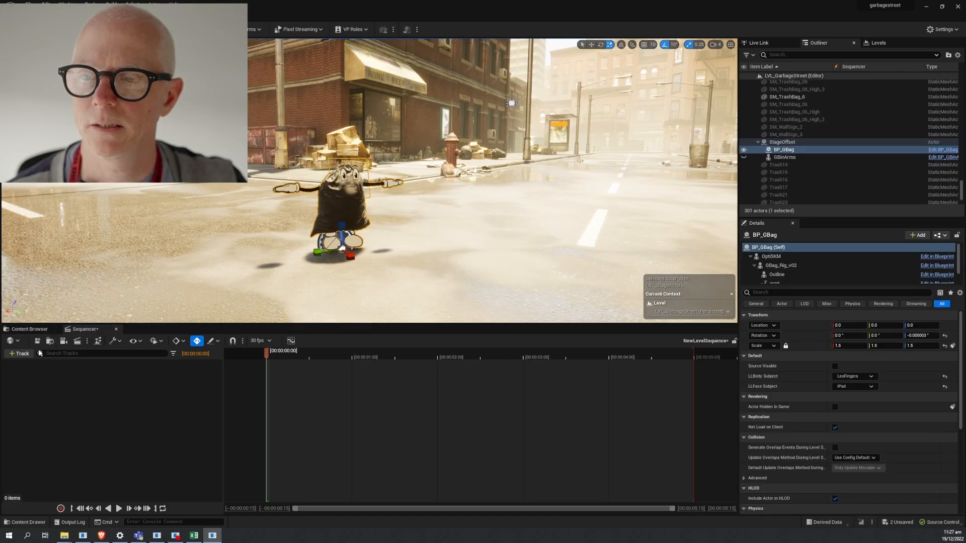
click(21, 353)
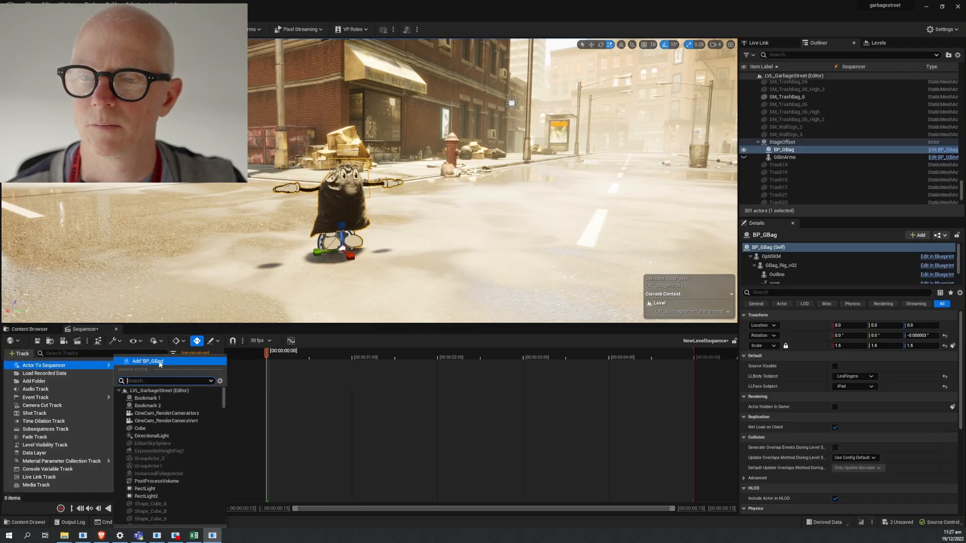
click(148, 360)
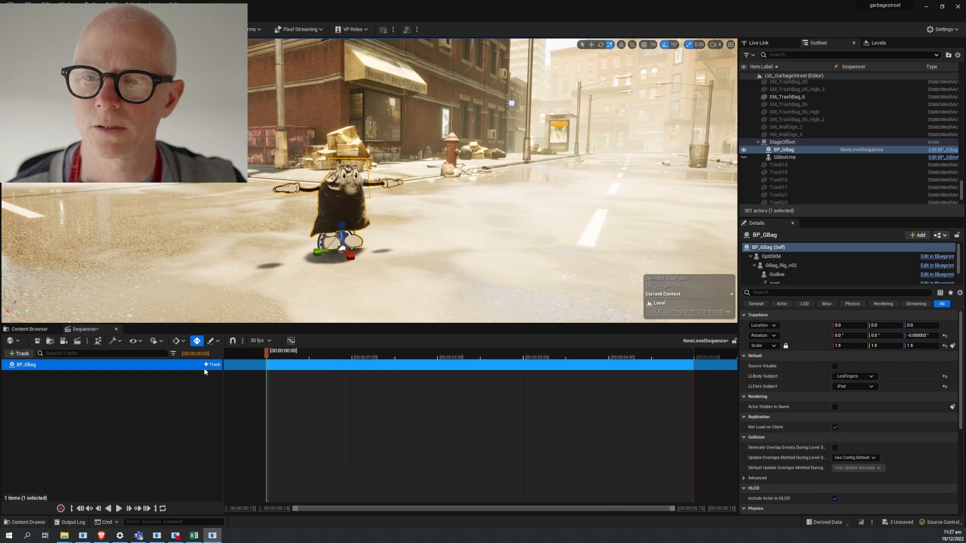
click(210, 364)
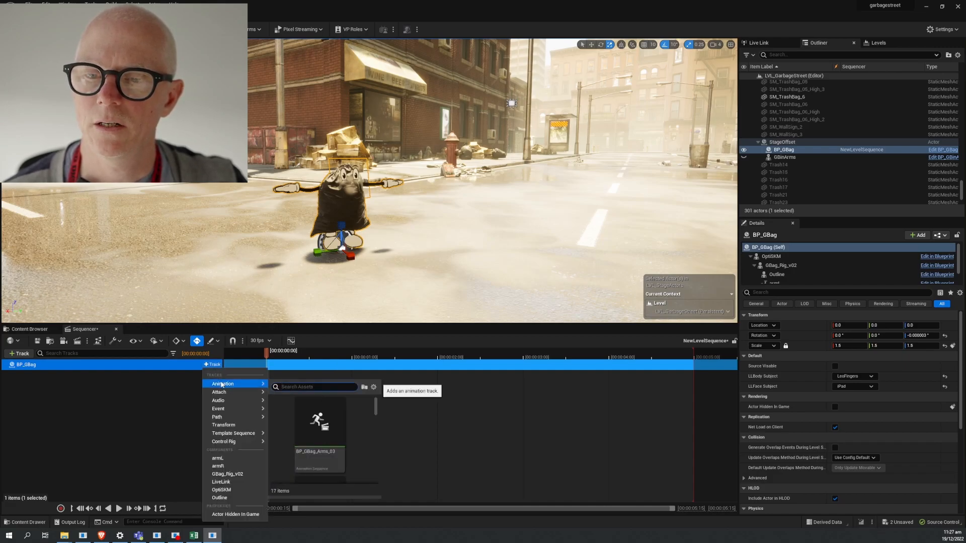
mouse_move(100, 393)
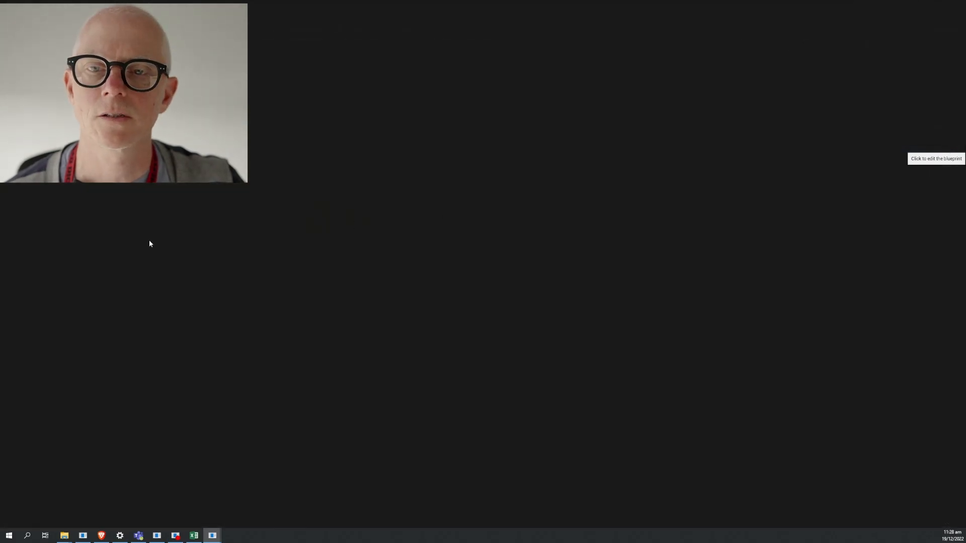
Step: In the BP_GBag viewport, set the SourceVisable variable's default value to true
click(936, 159)
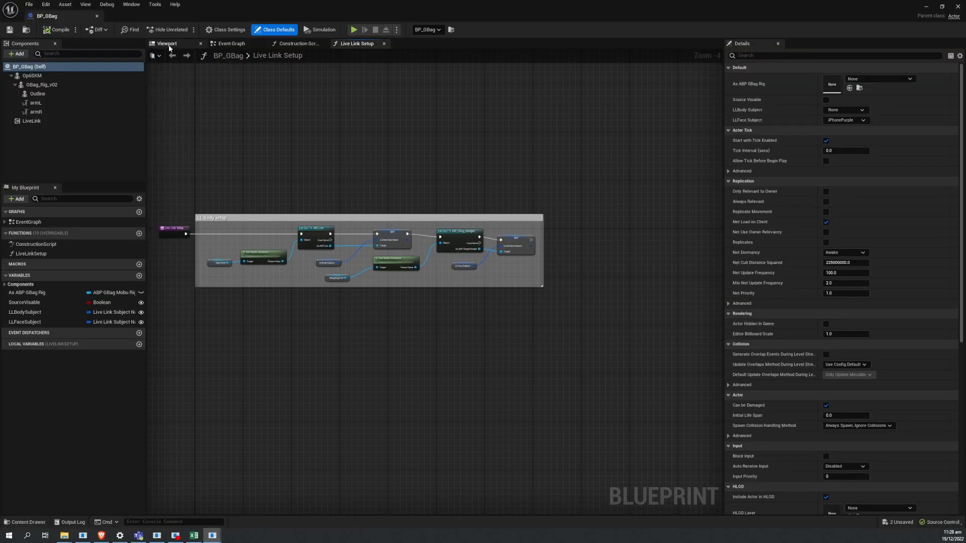
click(166, 43)
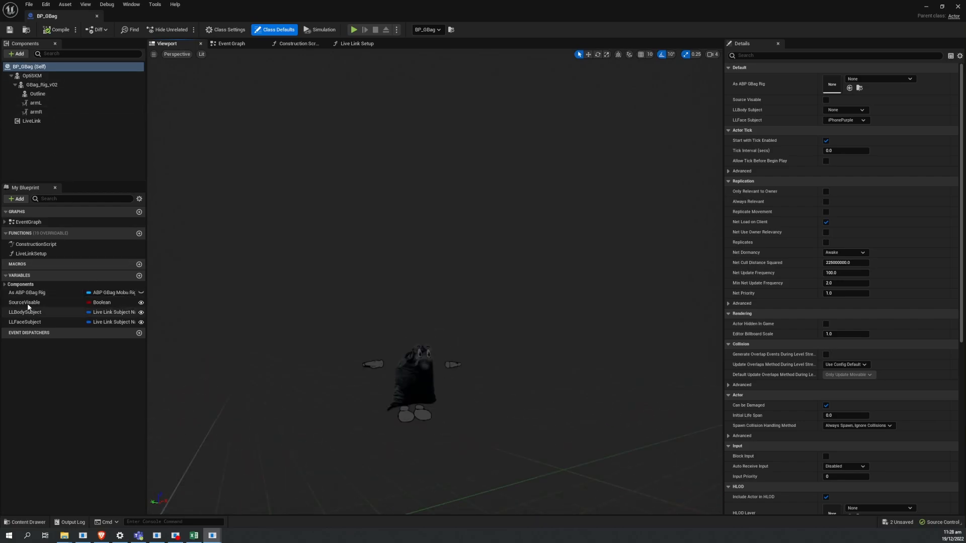
click(24, 303)
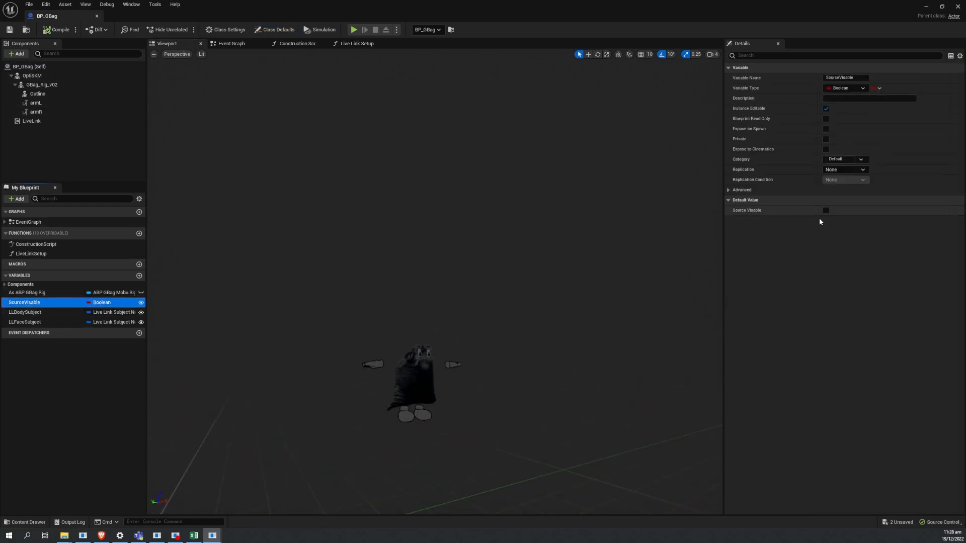
click(826, 210)
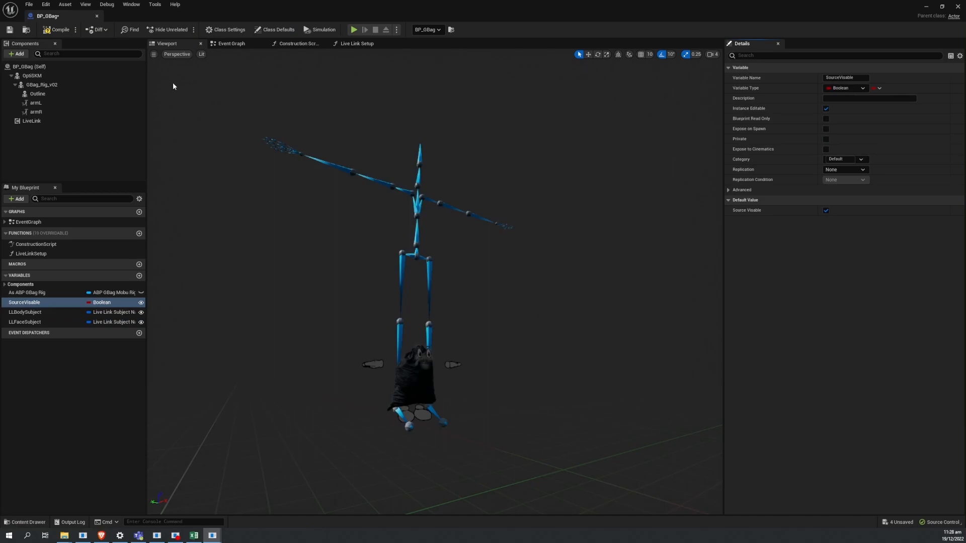
Step: Inspect the GBag_Rig_v02, Outline and OptiSKM mesh components
click(42, 84)
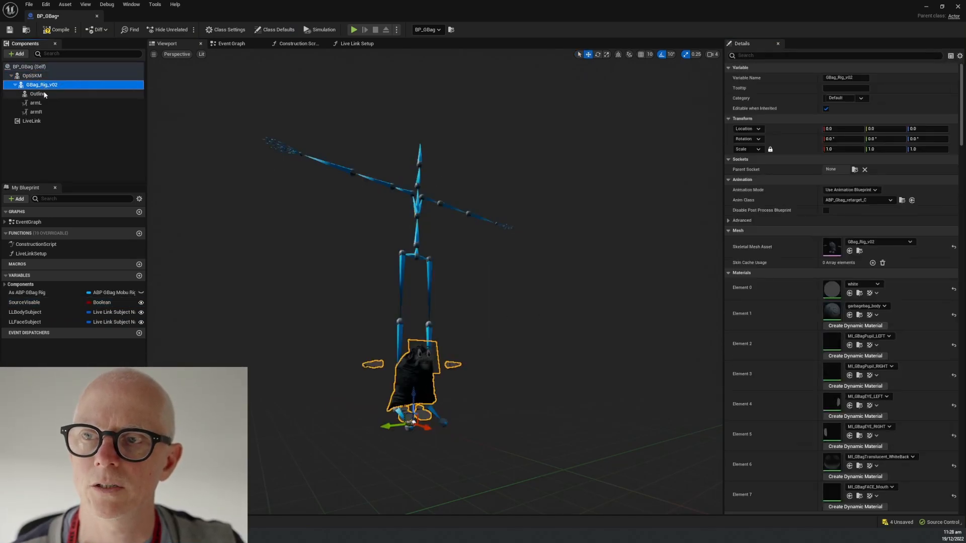
click(38, 93)
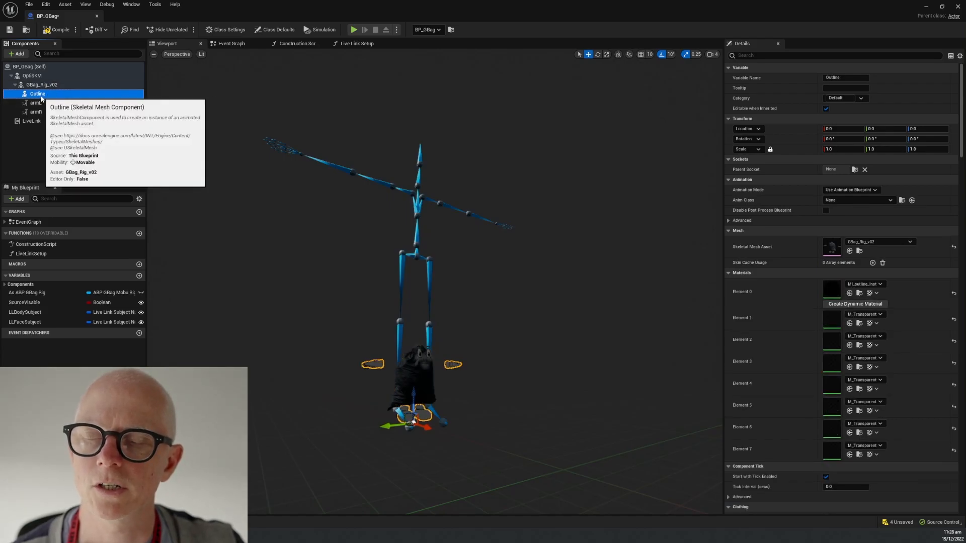
click(41, 85)
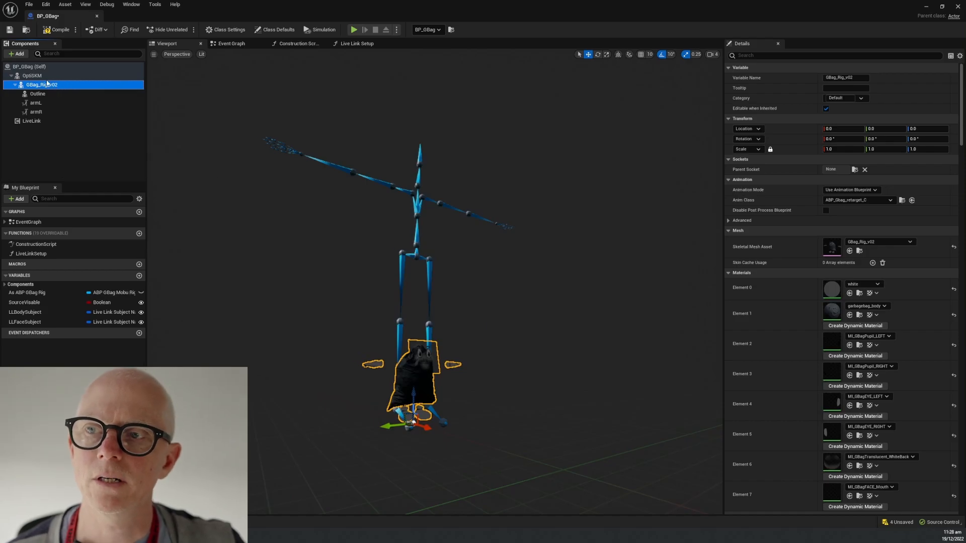
click(31, 75)
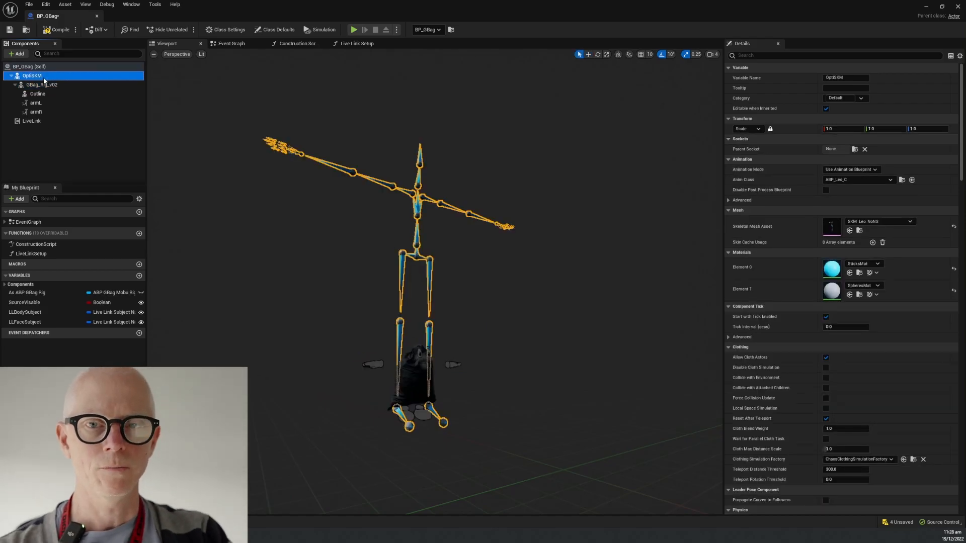
click(42, 84)
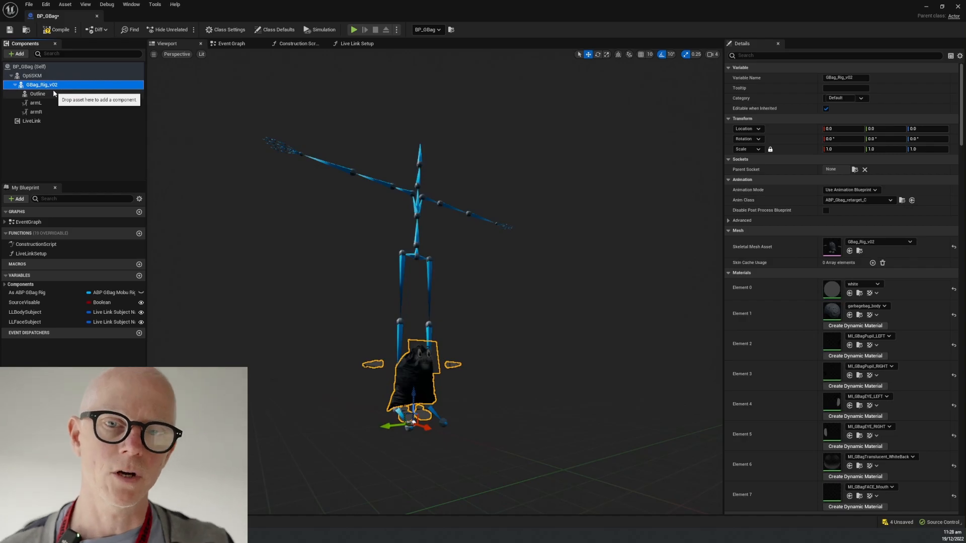
click(30, 75)
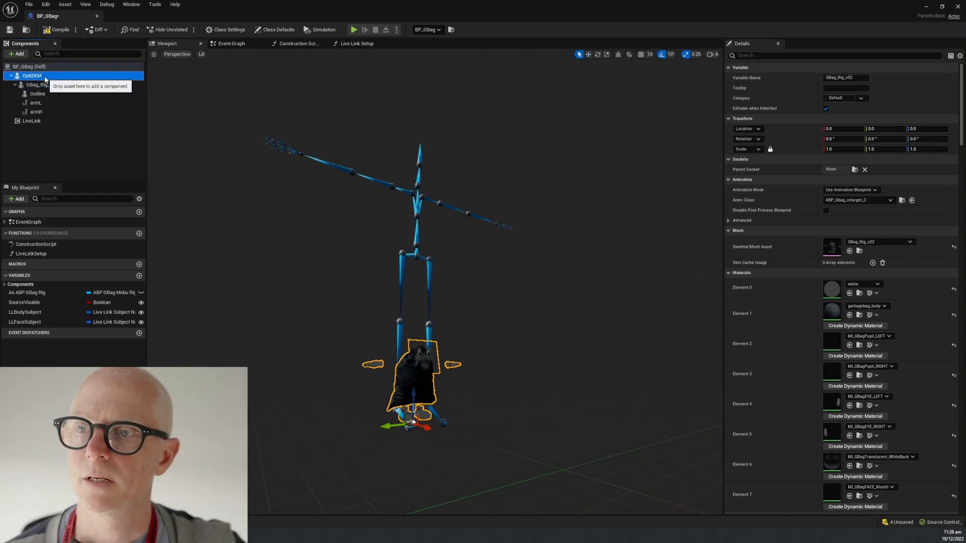
click(31, 74)
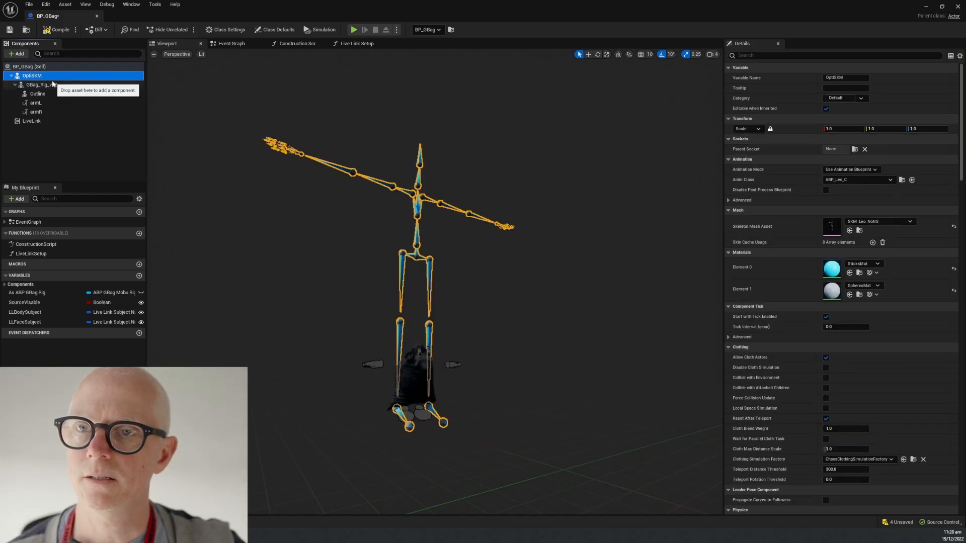
click(41, 85)
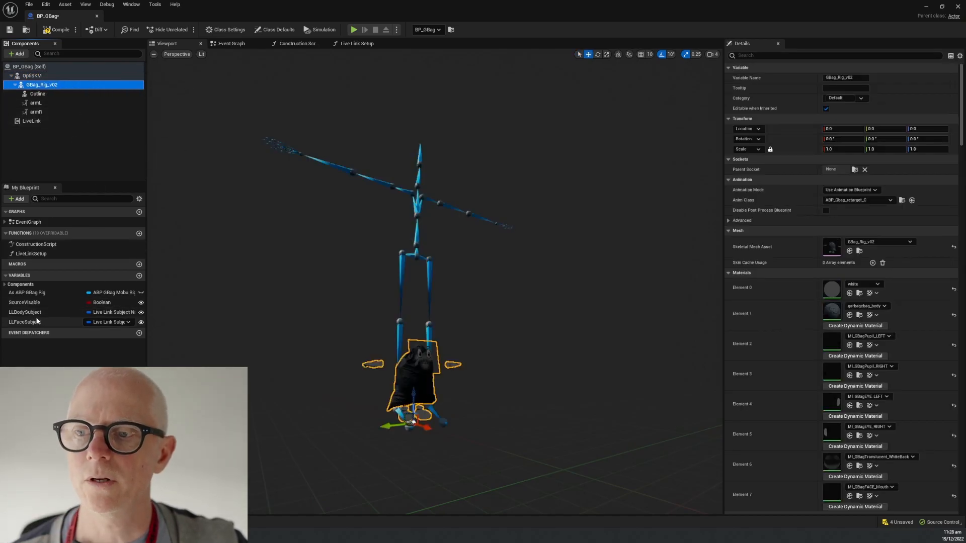
Step: Inspect the LLBodySubject and SourceVisable variables' defaults
click(25, 313)
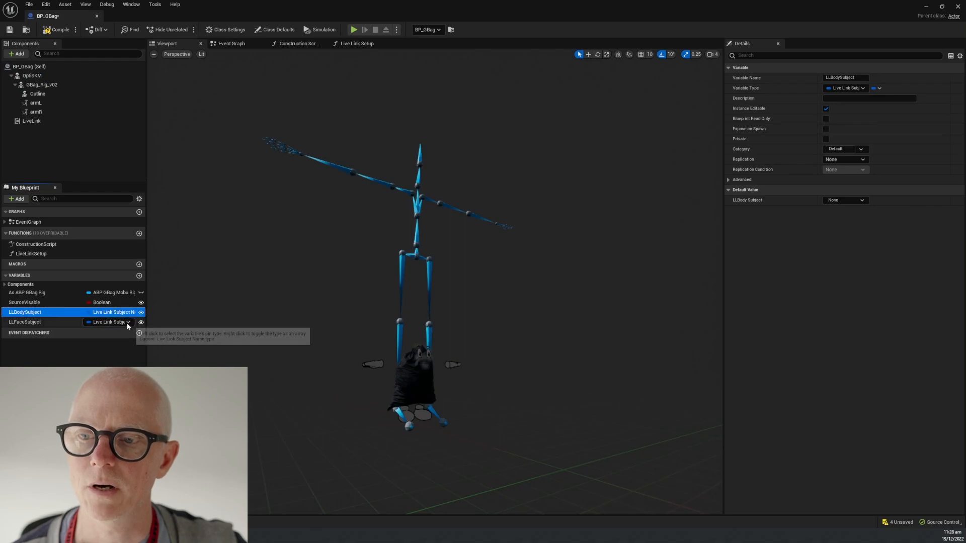
click(25, 302)
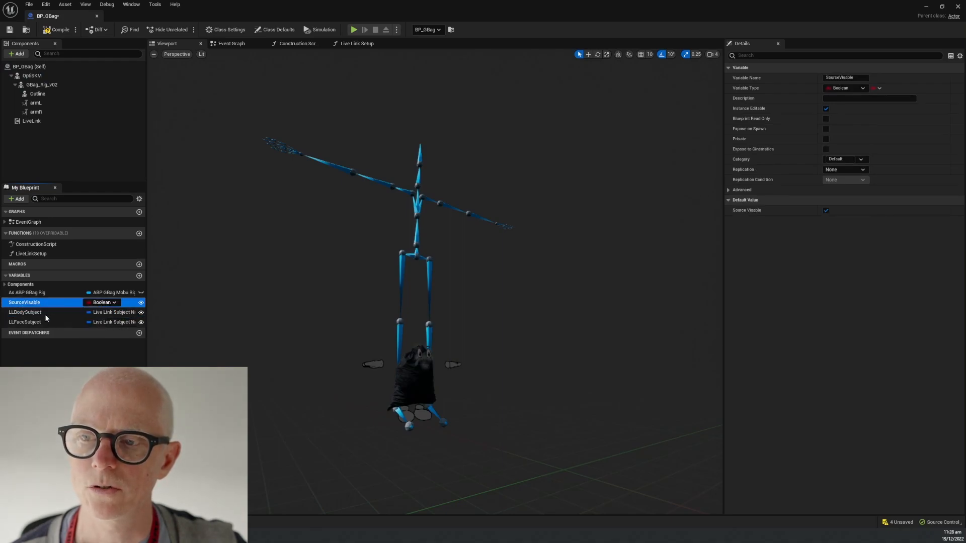
click(24, 313)
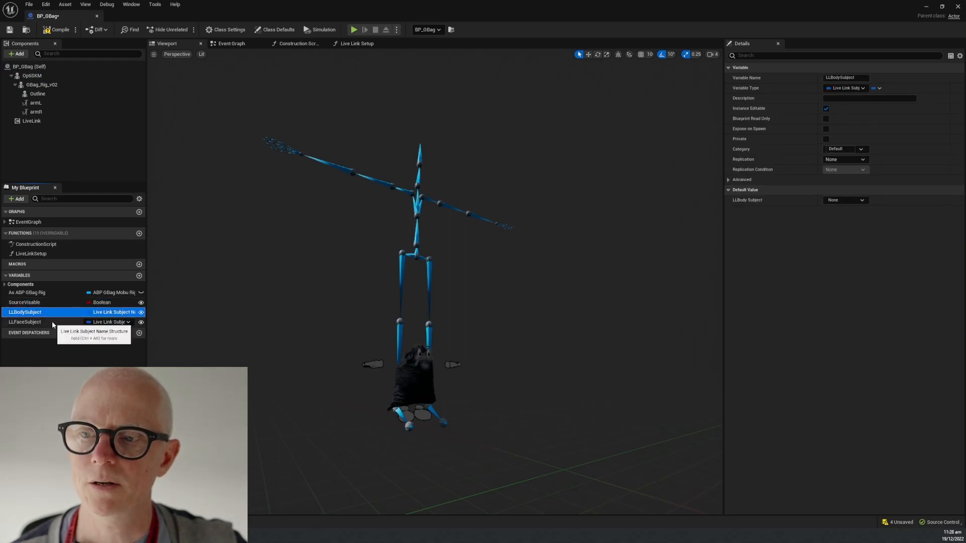
click(25, 321)
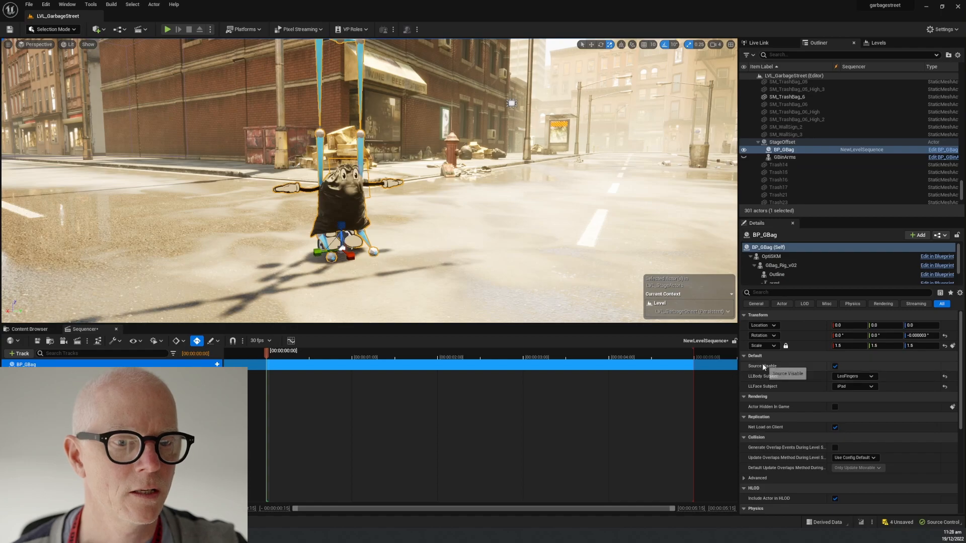
Step: Tick Source Visable on the level's BP_GBag actor, then return to its blueprint
click(835, 366)
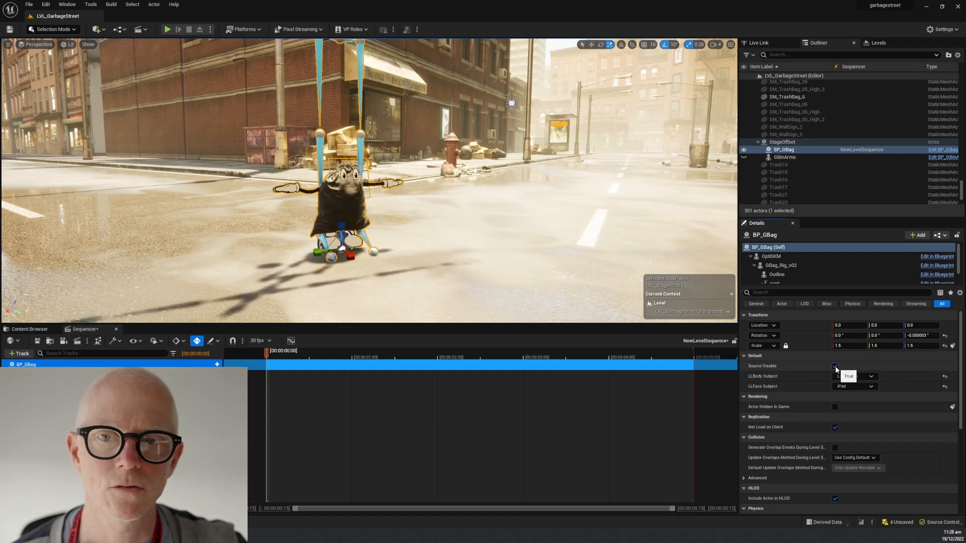
click(855, 376)
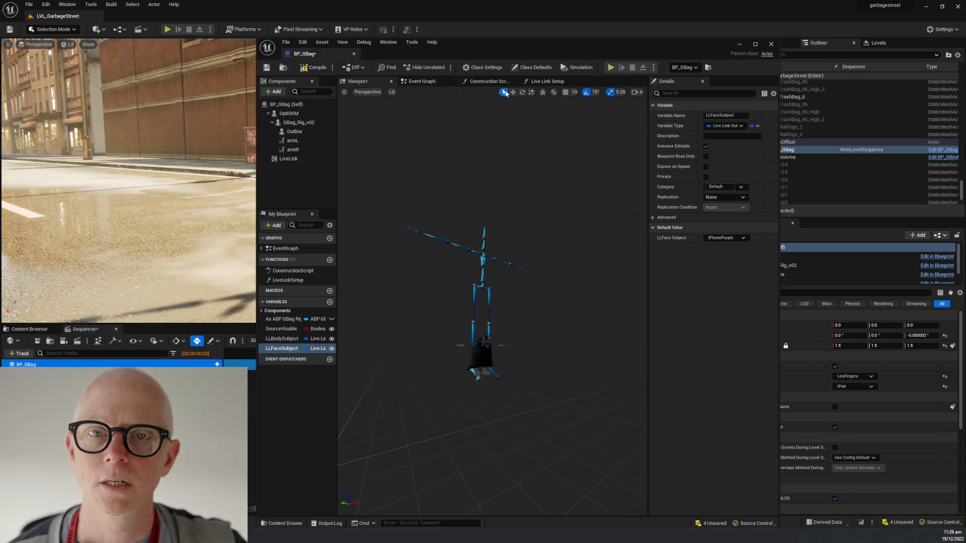
Step: Review the construction script's Set Leader Pose and Set Visibility nodes, then open Live Link Setup
click(487, 80)
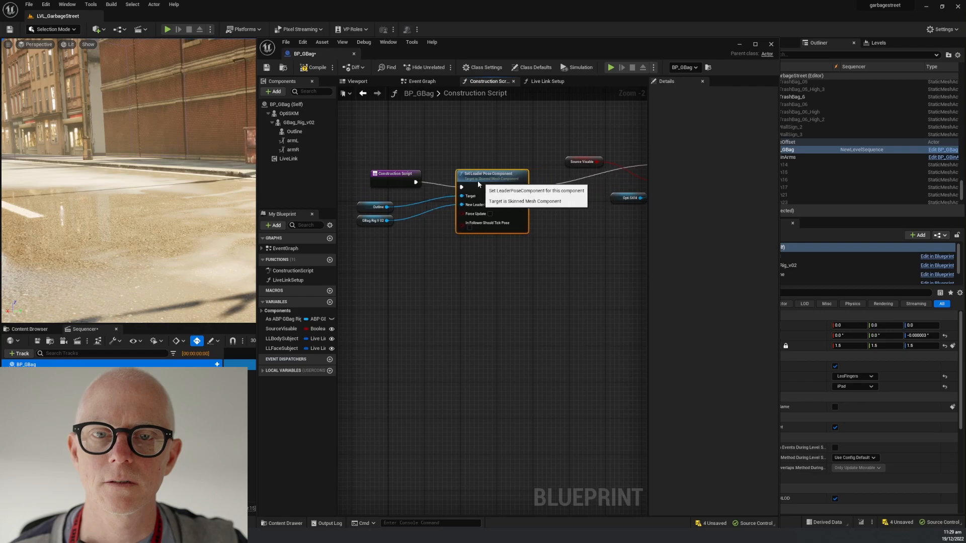
mouse_move(373, 220)
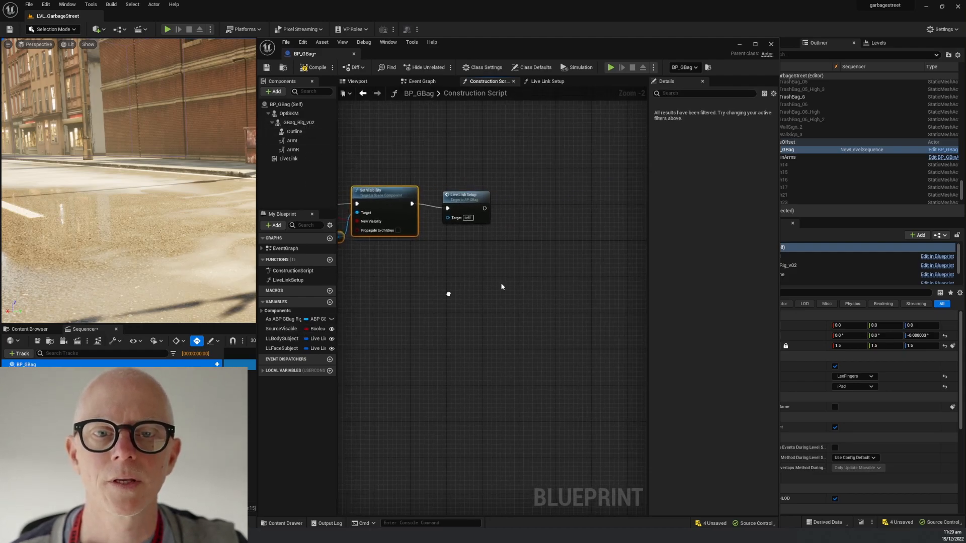
click(545, 80)
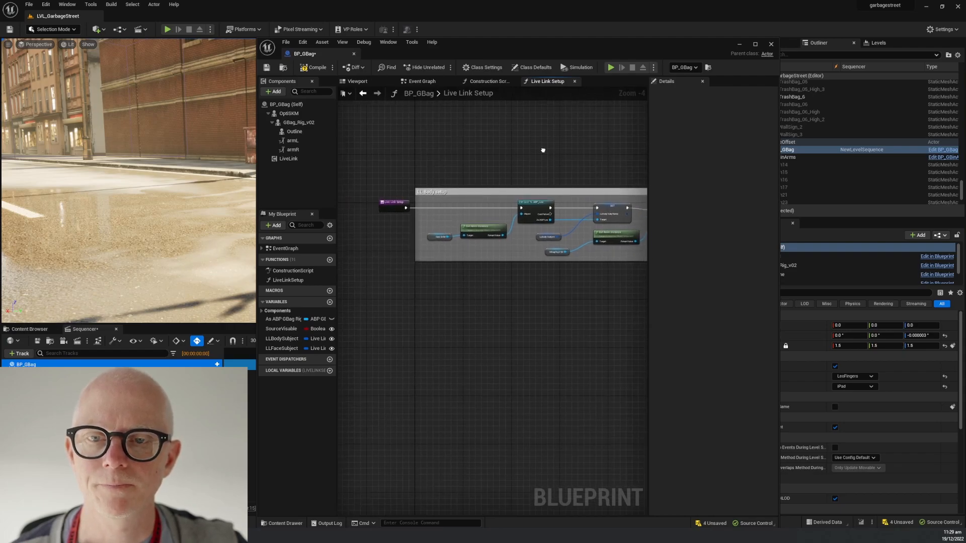
mouse_move(509, 302)
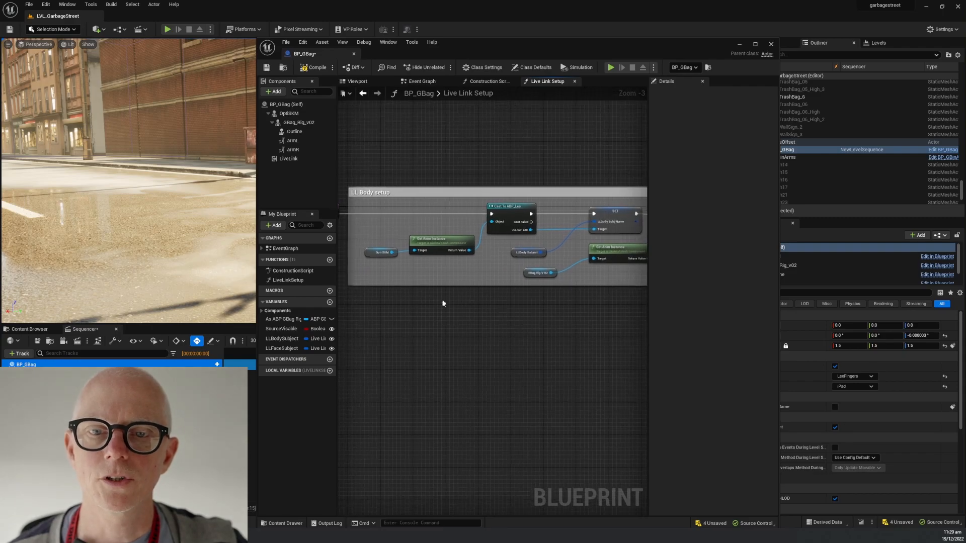
mouse_move(447, 239)
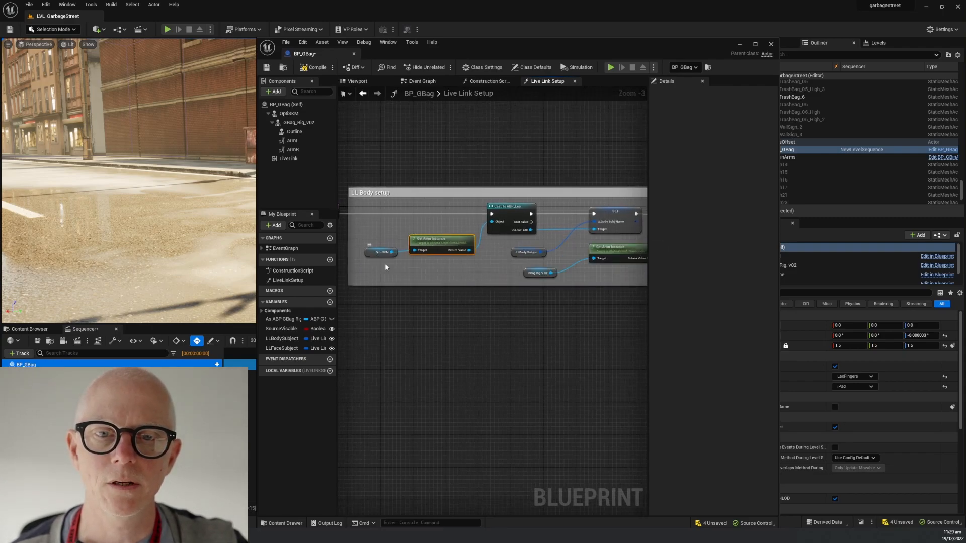
mouse_move(516, 206)
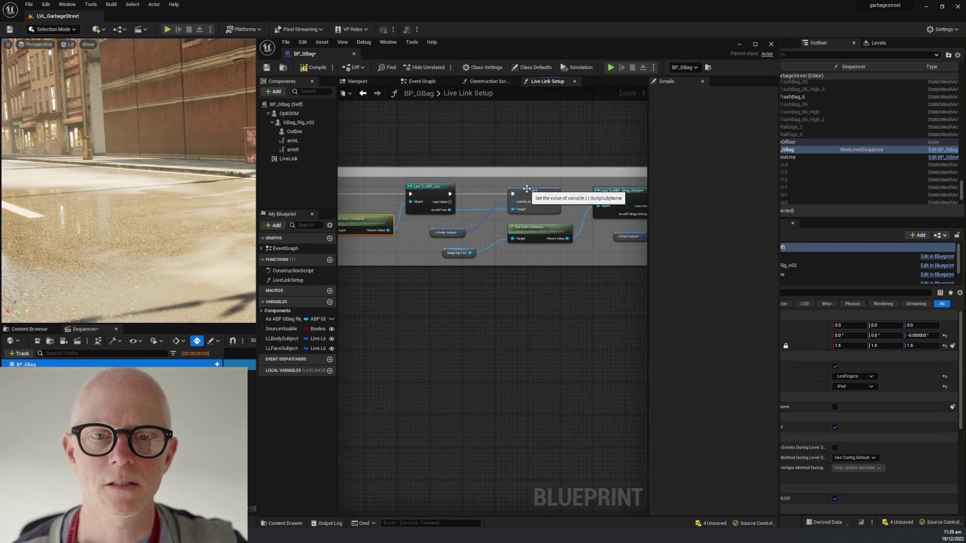
Step: Select the SET LLBodySubjName node to view its FranV1 default in Details
click(533, 191)
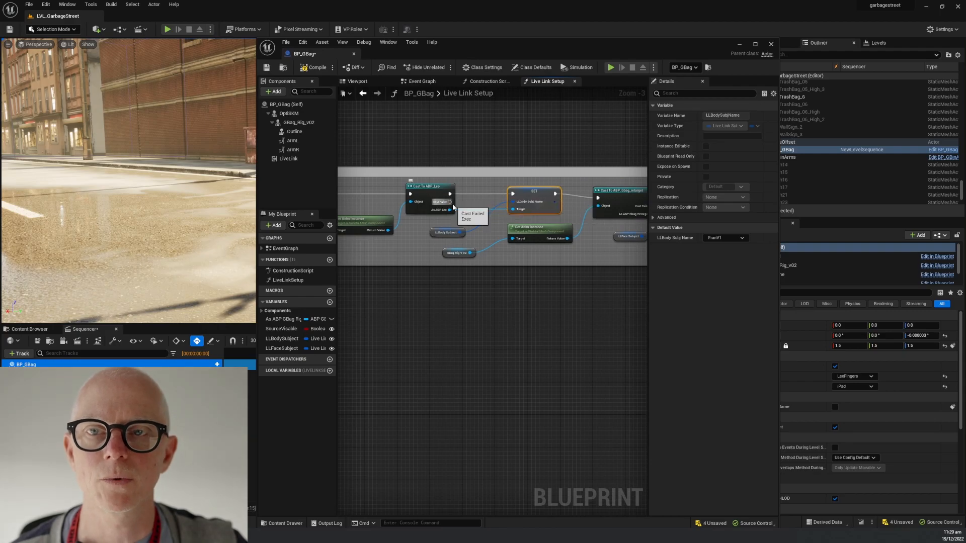
mouse_move(294, 127)
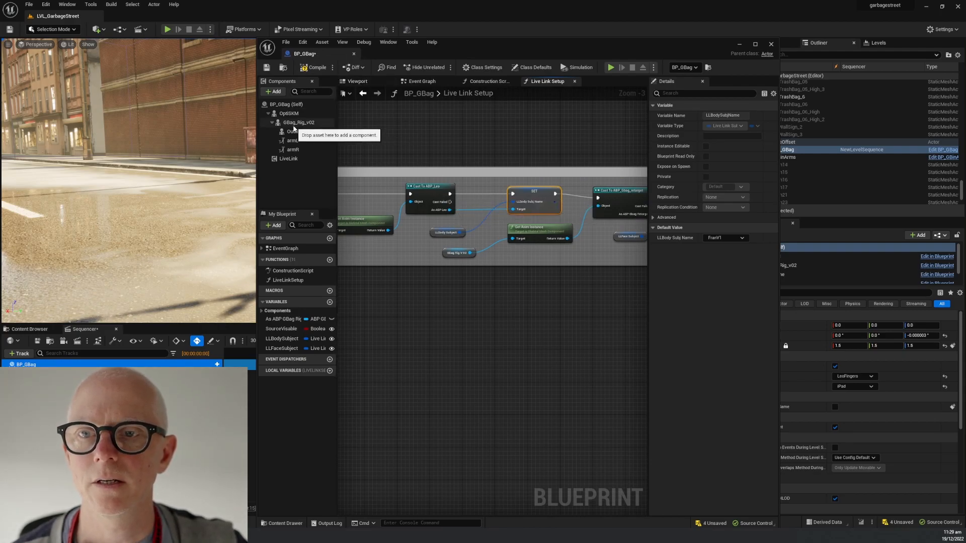
click(289, 113)
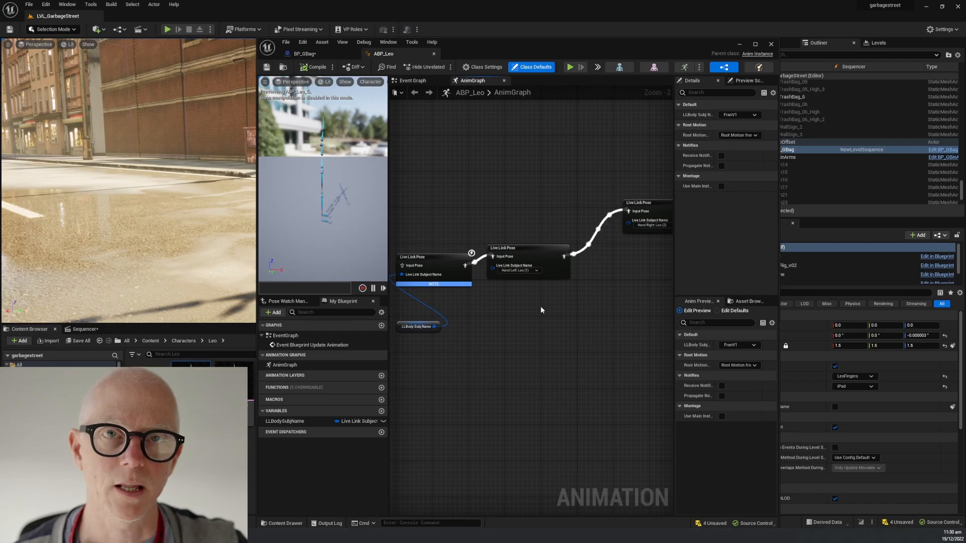
mouse_move(541, 302)
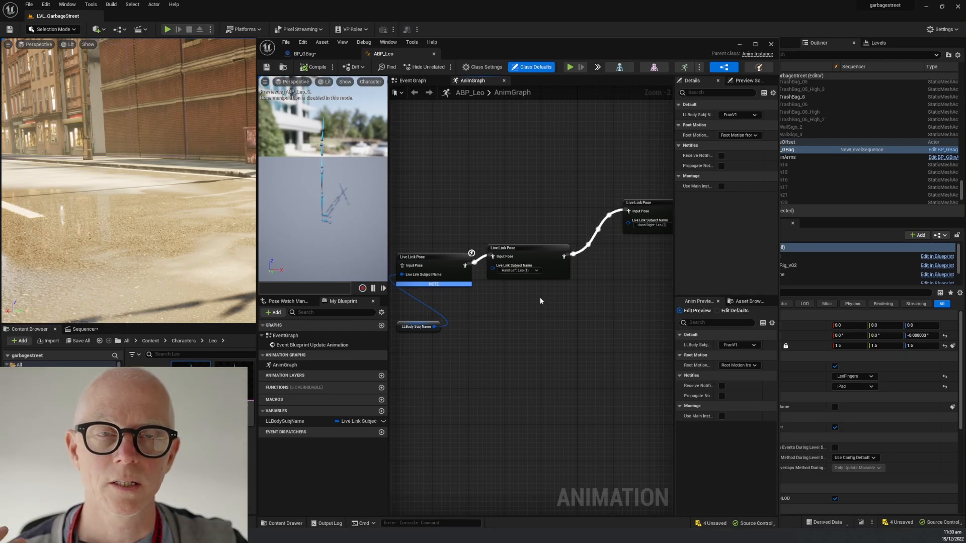
mouse_move(541, 299)
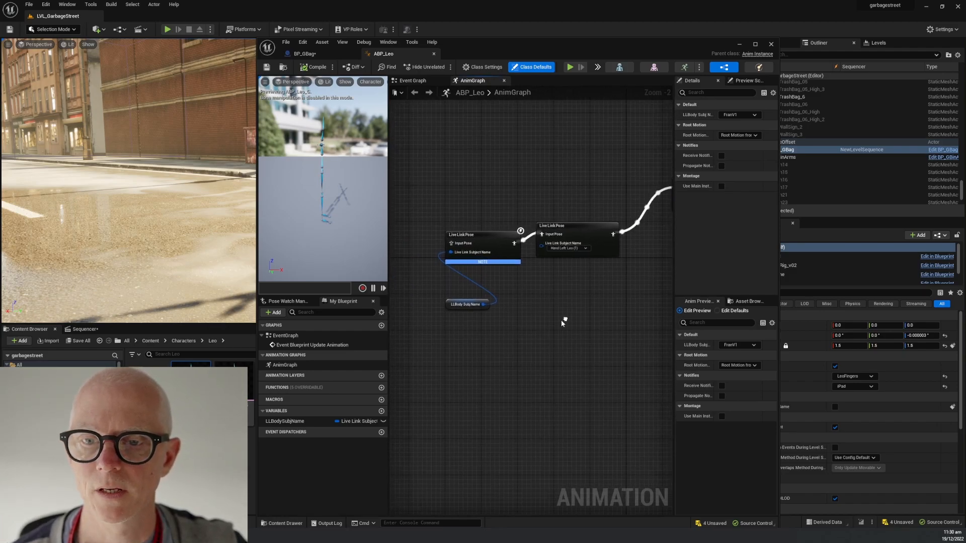
Step: Confirm ABP_Leo's Live Link Pose node reads LLBodySubjName (default FranV1), then return to BP_GBag
click(576, 224)
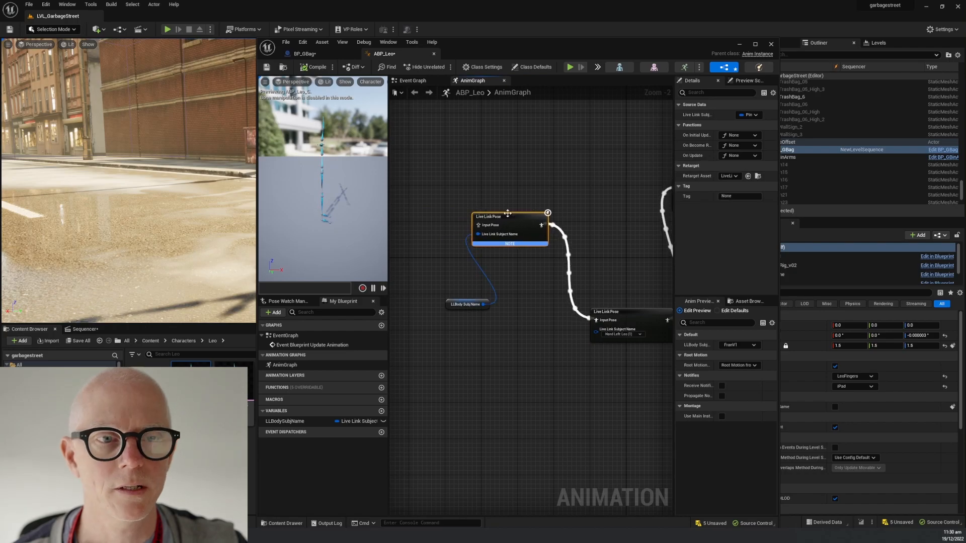
click(466, 304)
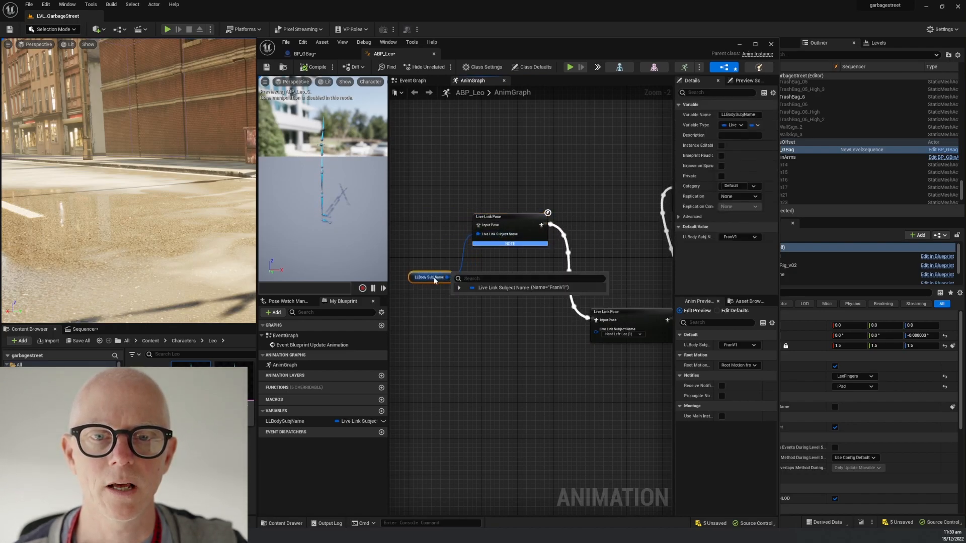
click(508, 216)
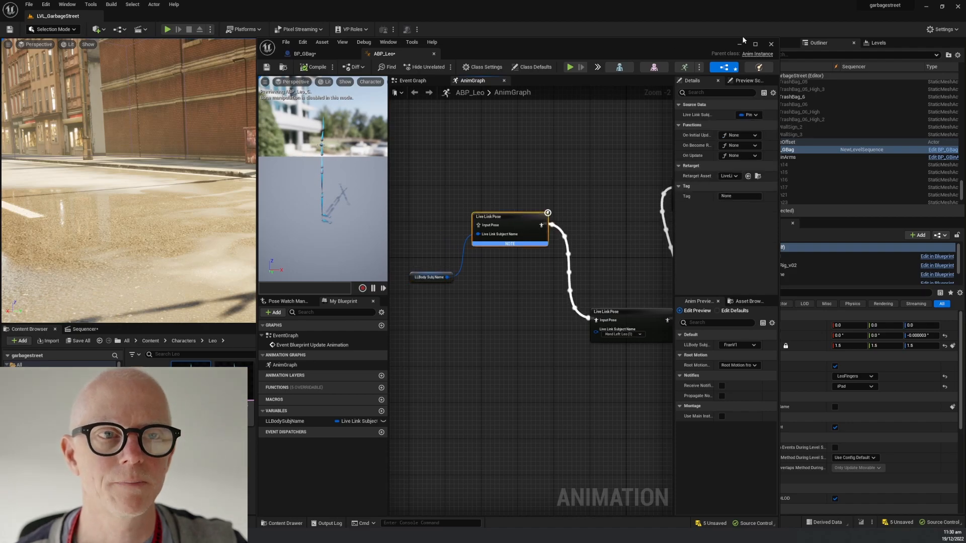
click(321, 54)
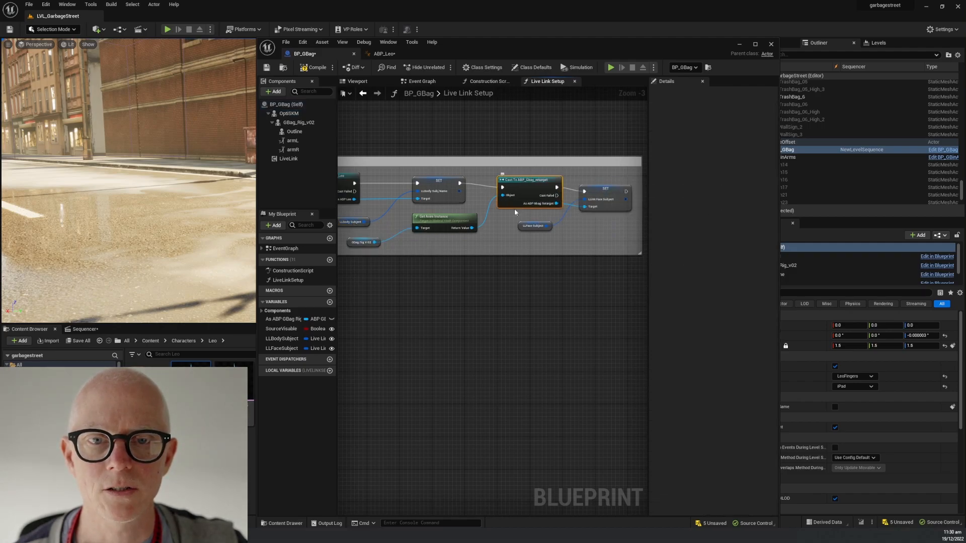
mouse_move(298, 122)
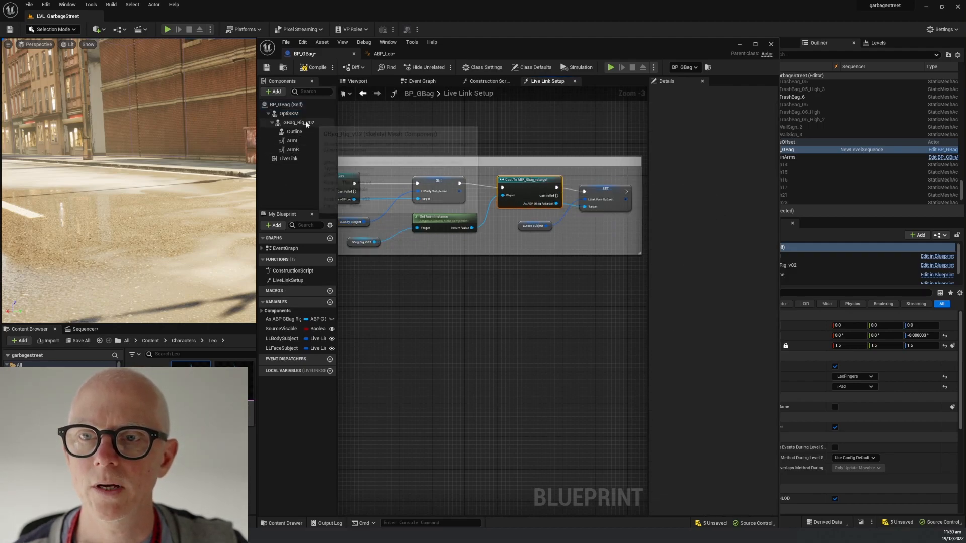
Step: Select the GBag_Rig_v02 component to open its ABP_Gbag_retarget animation blueprint
click(298, 123)
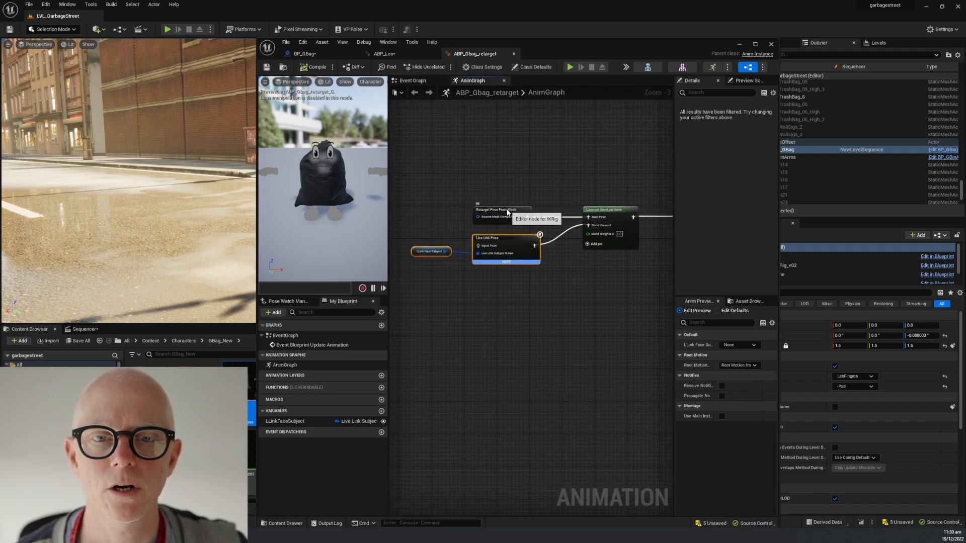
Step: Inspect the Retarget Pose From Mesh node, go back to BP_GBag, and show the NewLevelSequence timeline
click(501, 212)
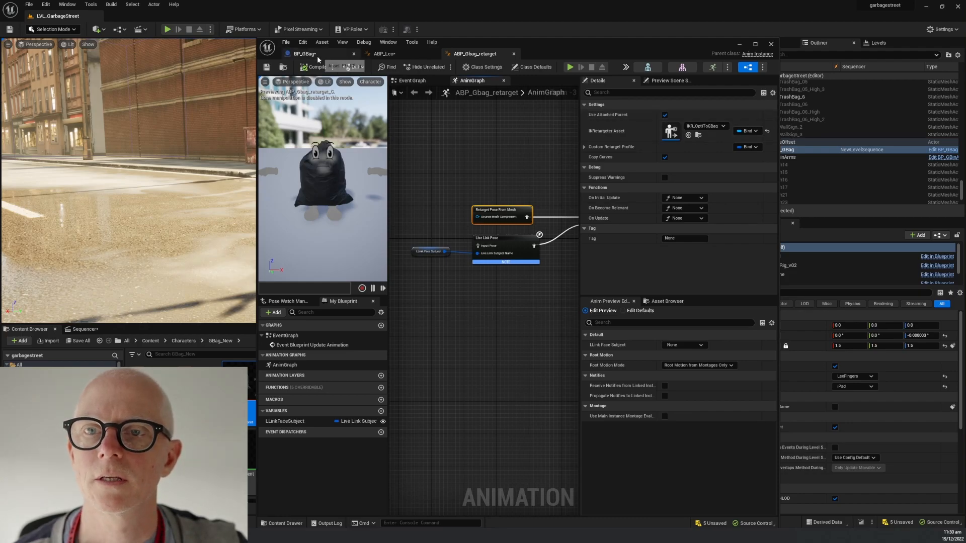
click(302, 53)
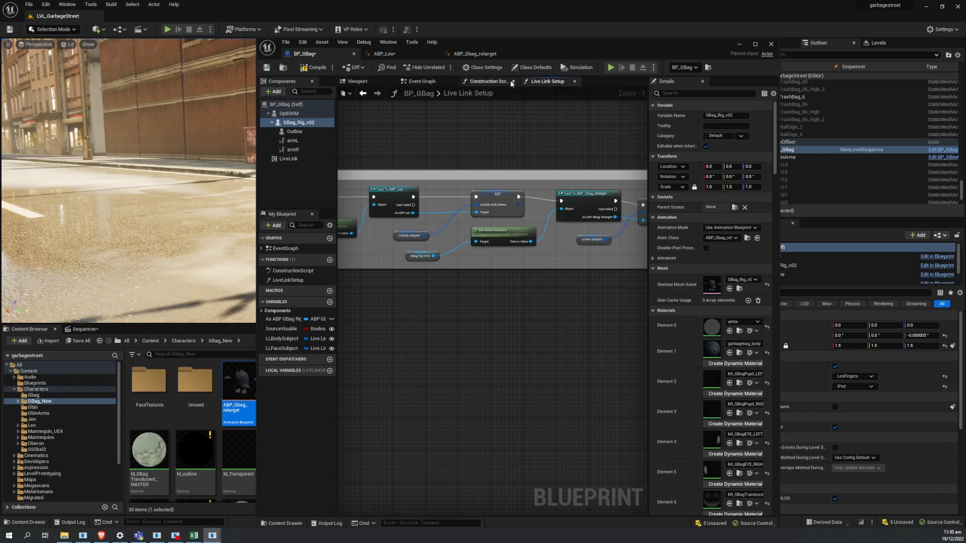
mouse_move(384, 54)
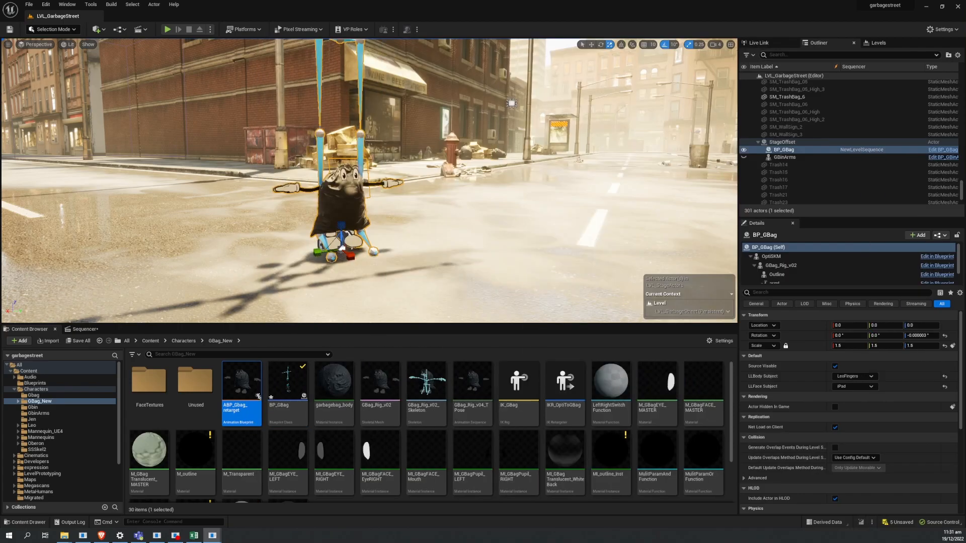
click(84, 329)
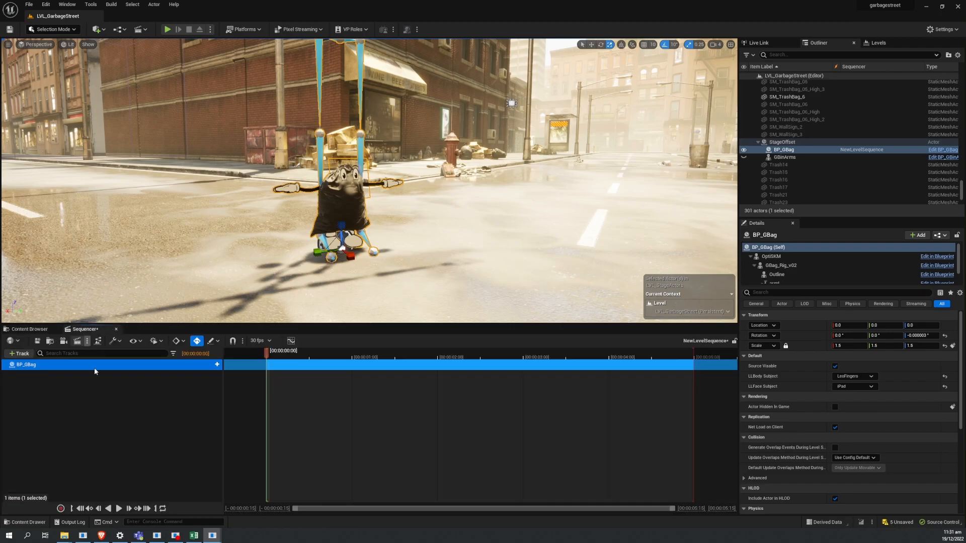
Step: Add an OptiSKM component track under the BP_GBag row in NewLevelSequence
click(30, 329)
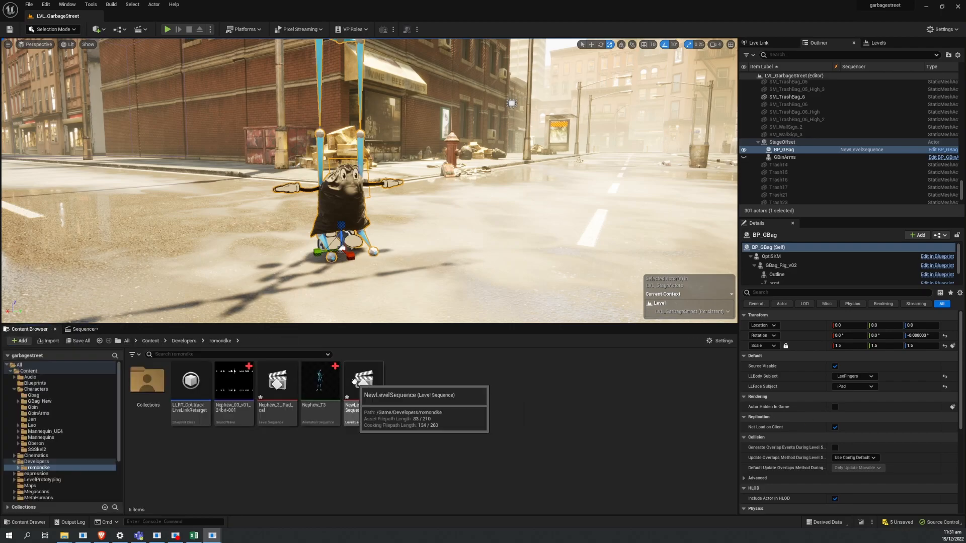
click(363, 380)
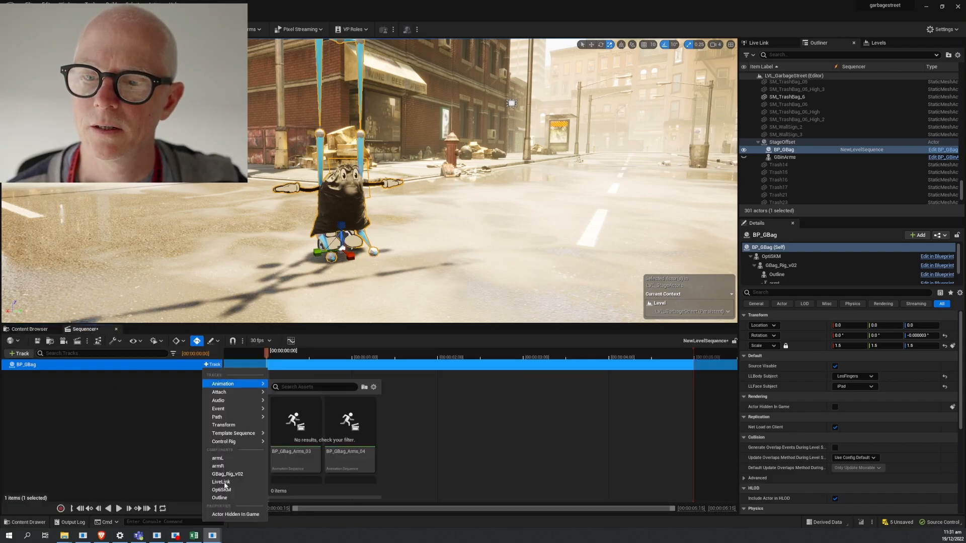
click(222, 489)
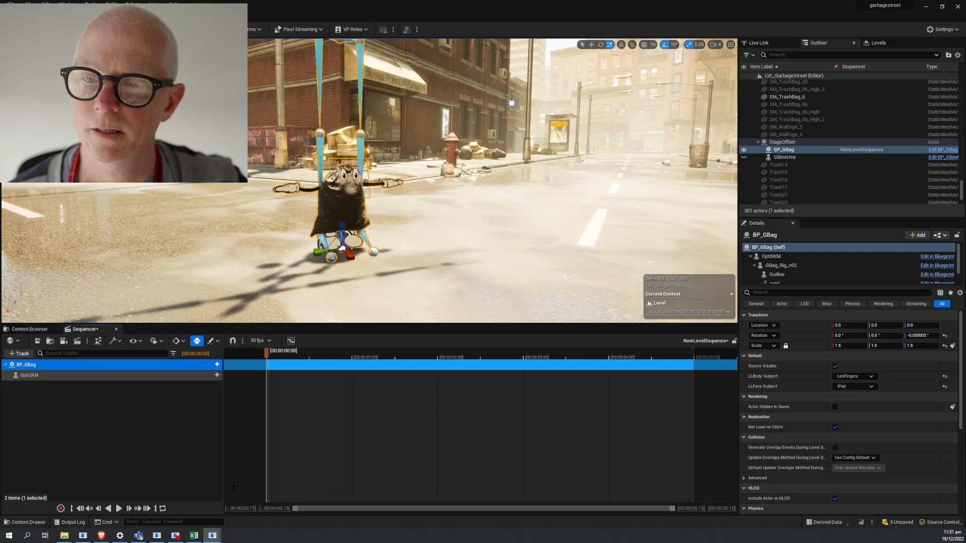
click(212, 375)
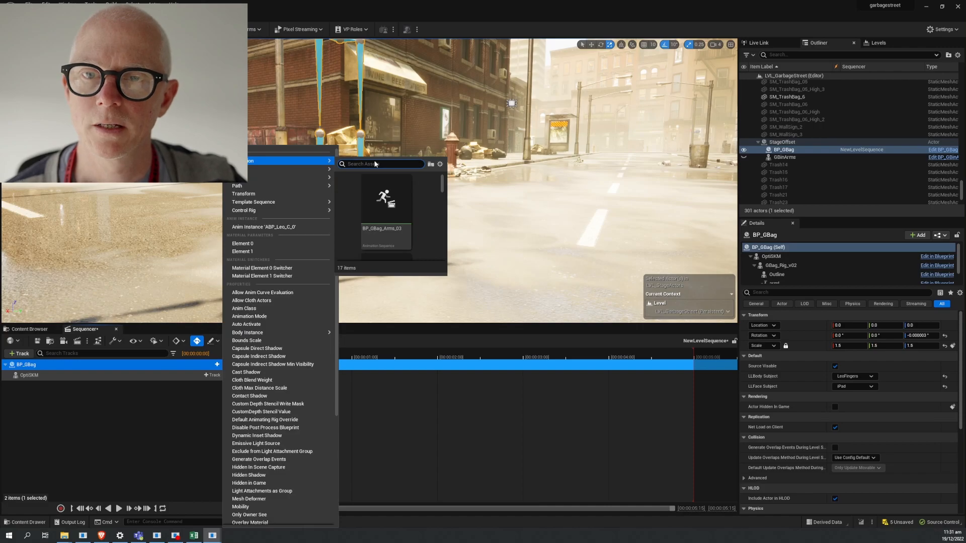
Step: Add an animation section to OptiSKM, searching 'nephew' for the Nephew_T3 clip
text(n)
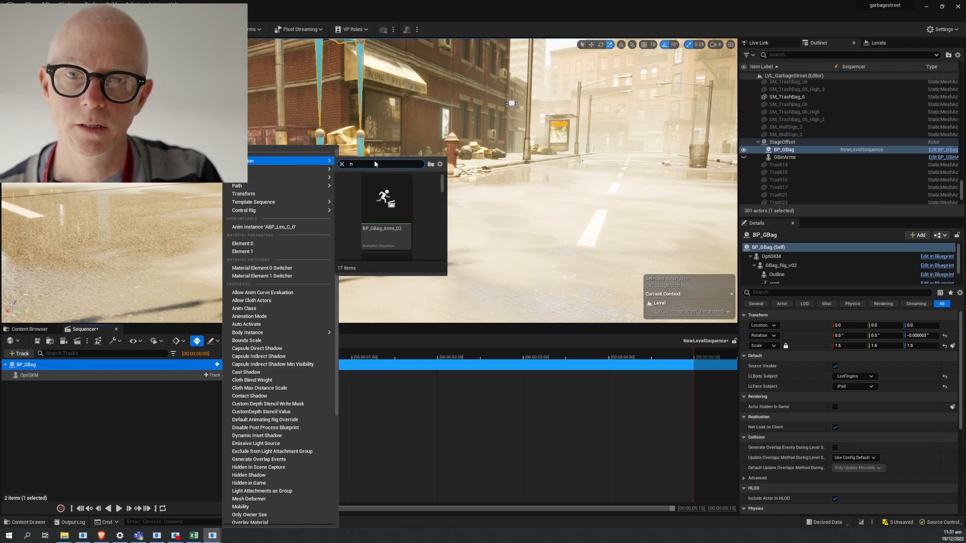
text(ephew)
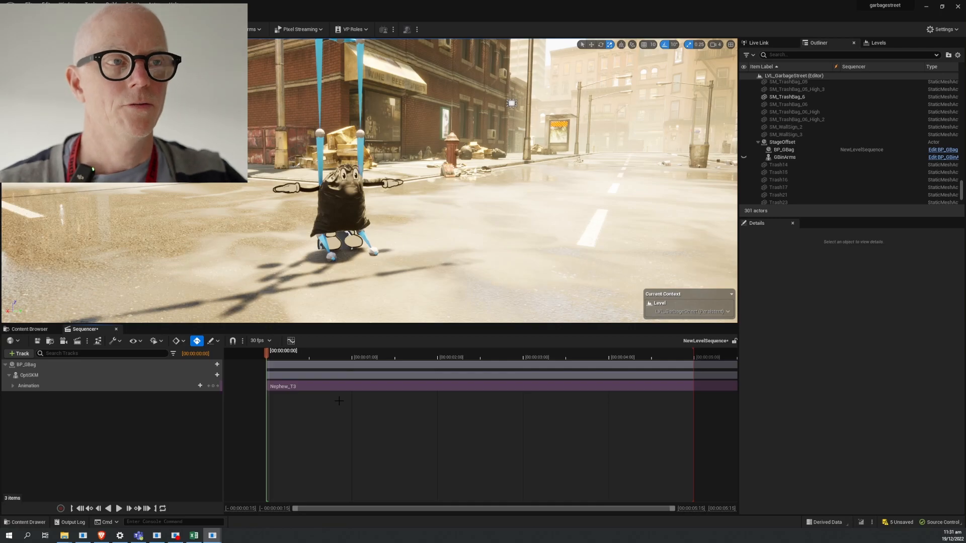
mouse_move(339, 387)
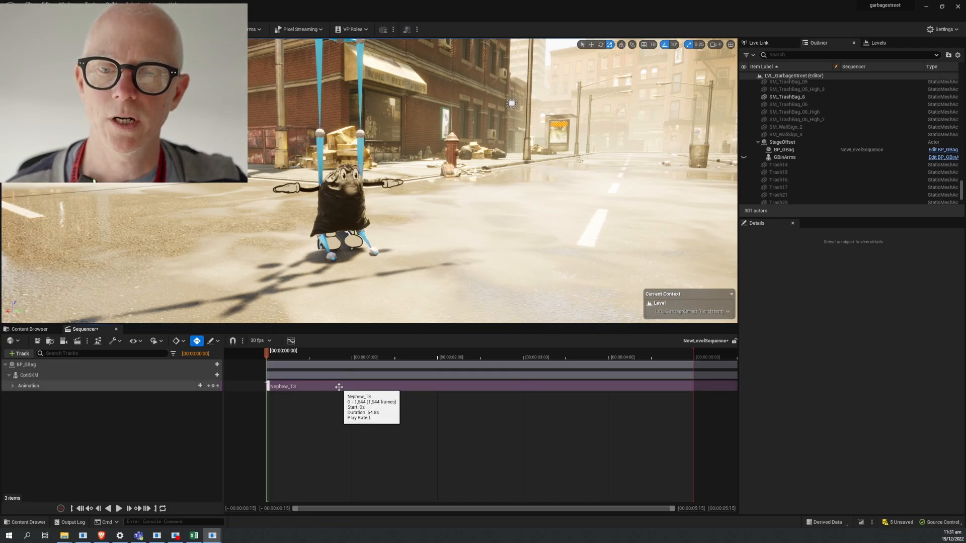
right_click(284, 385)
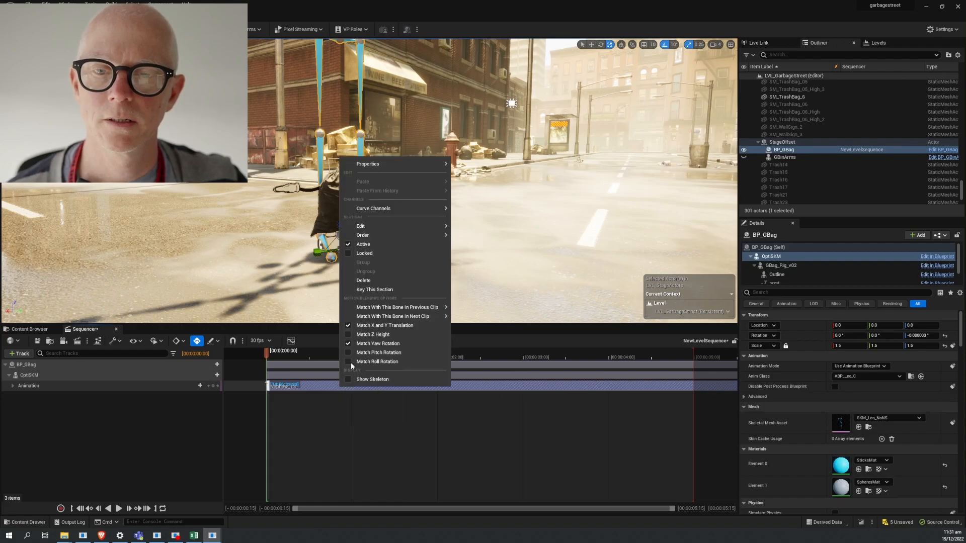
Step: Read the Nephew_T3 section's 14:56:23:23 timecode source and scrub to preview the mocap
click(367, 164)
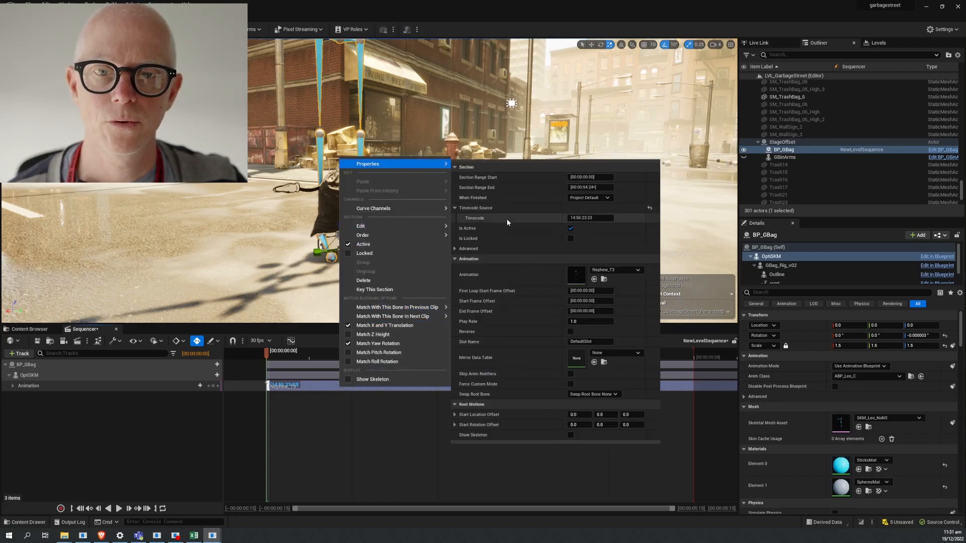
mouse_move(533, 224)
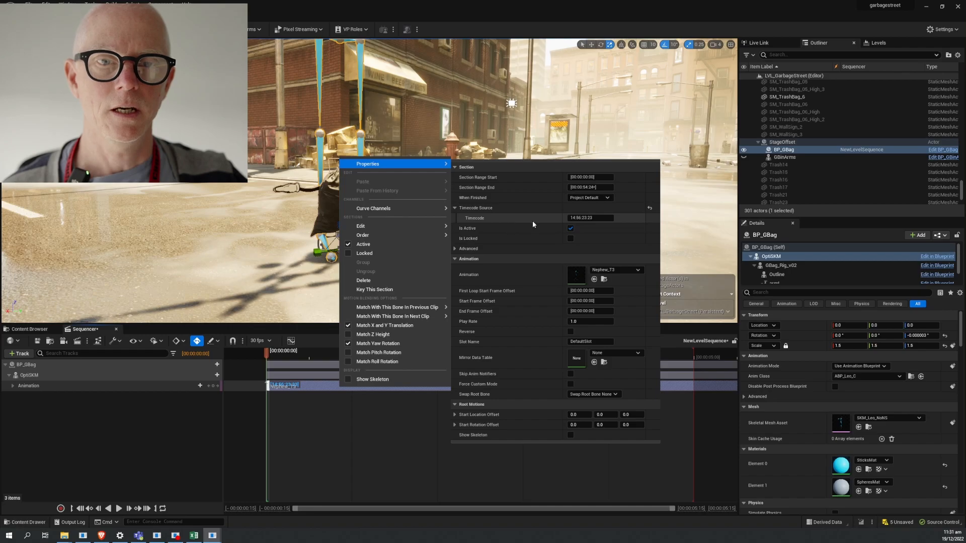
mouse_move(472, 296)
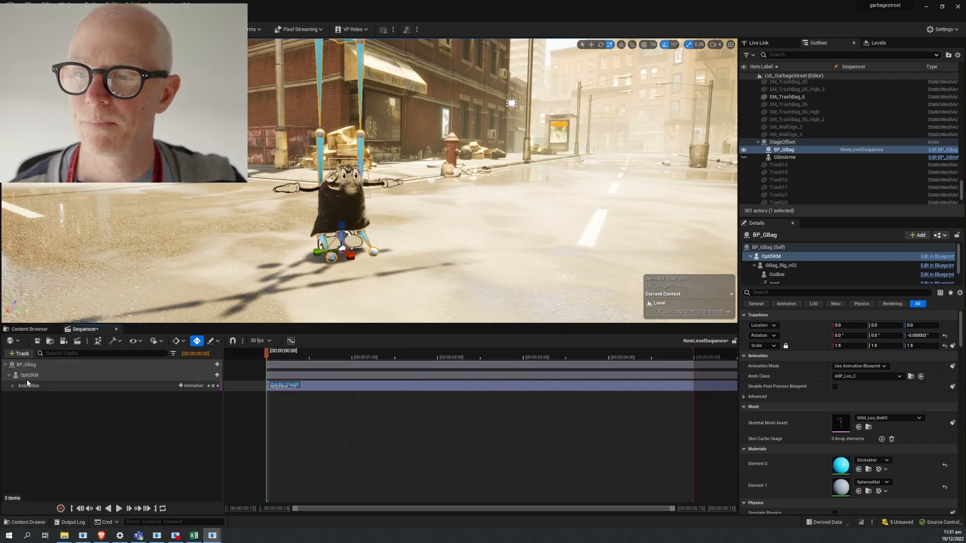
click(407, 357)
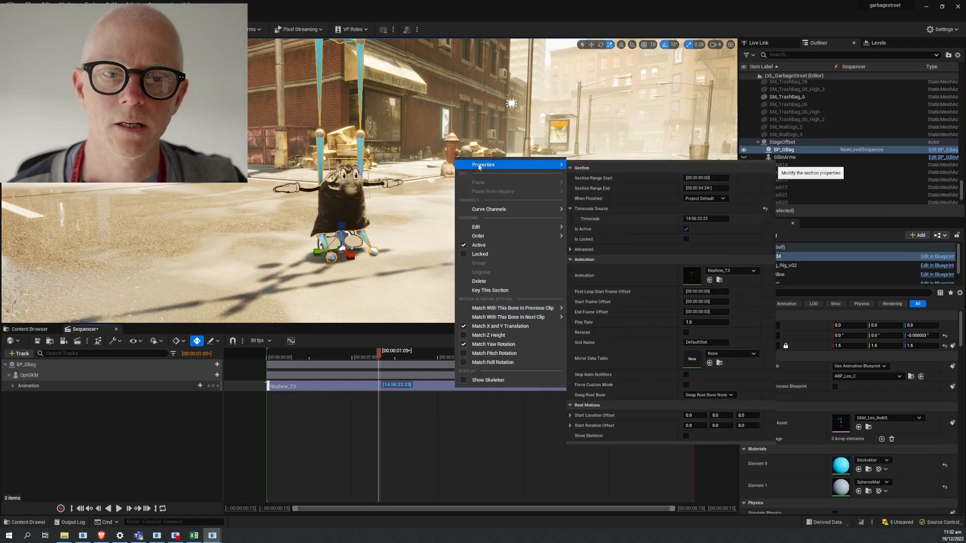
mouse_move(671, 389)
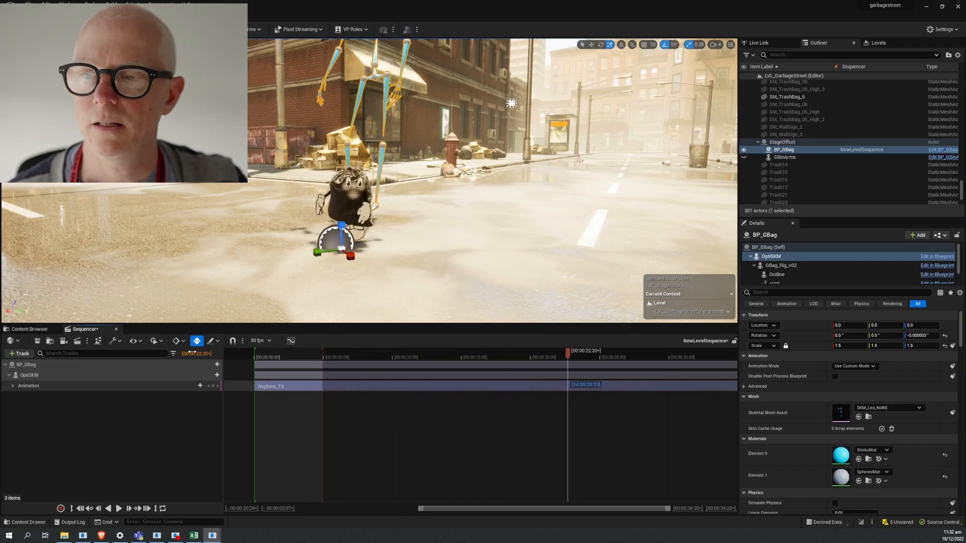
mouse_move(29, 329)
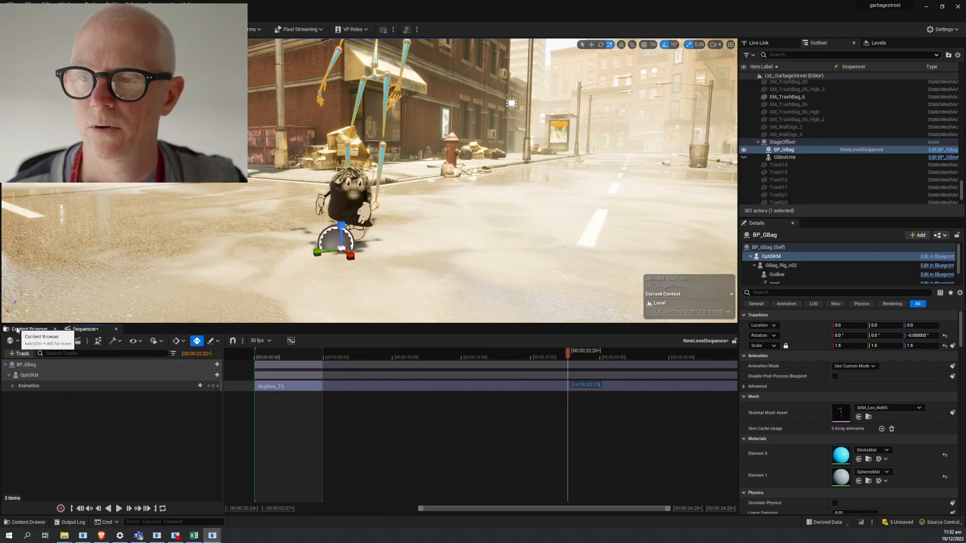
Step: Step into Nephew_3_iPad_cal and view BP_GBag's LLBody and LLFace Subject settings
click(29, 328)
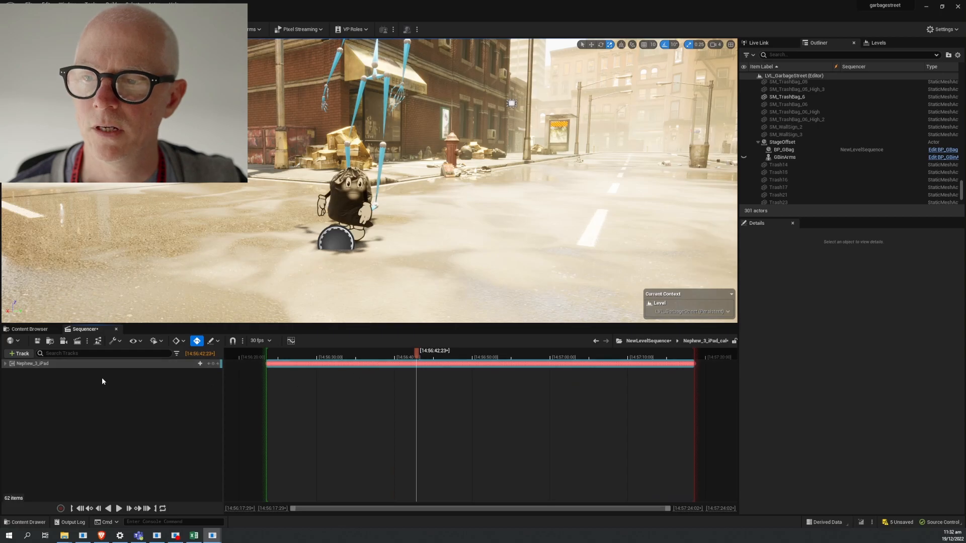
mouse_move(31, 367)
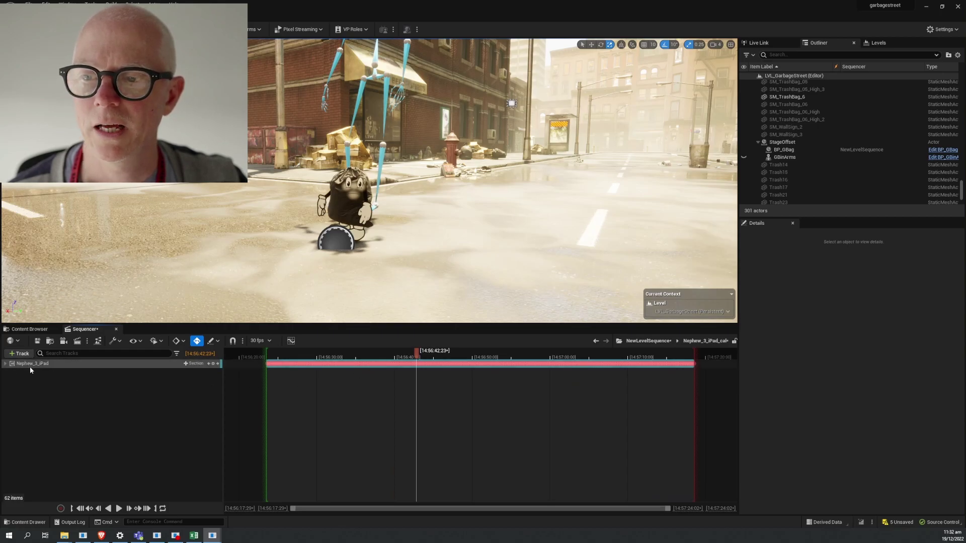
click(783, 149)
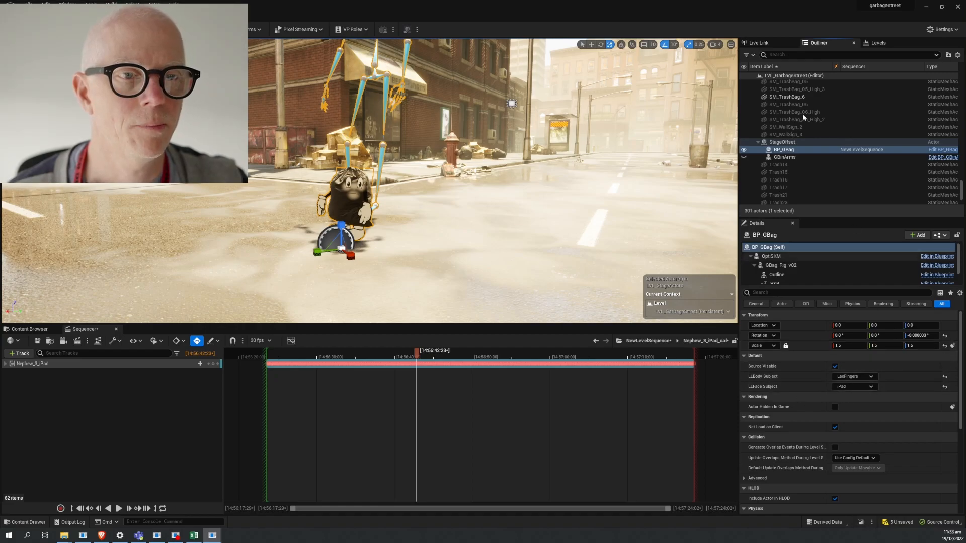
Step: Review the Sequencer Live Link source and the available LLFace Subject options
click(758, 42)
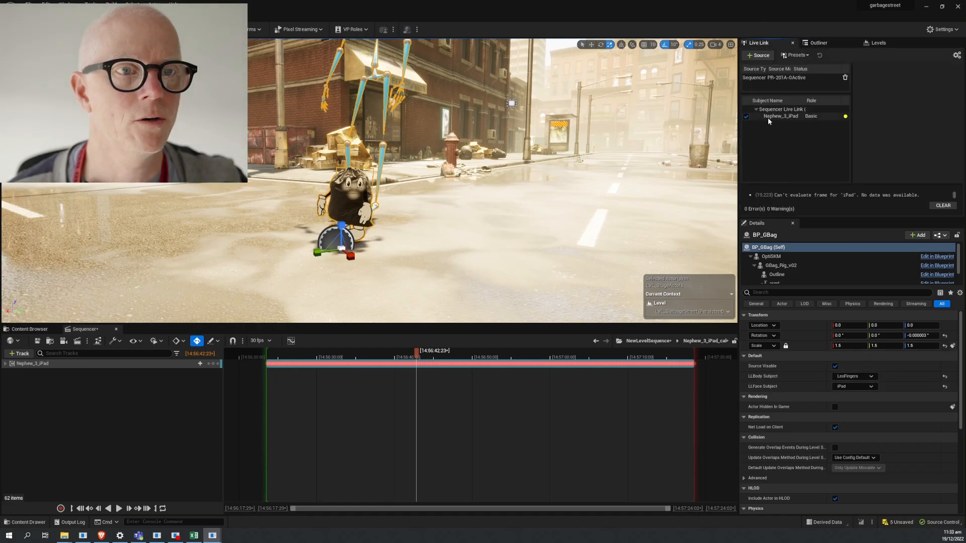
click(780, 115)
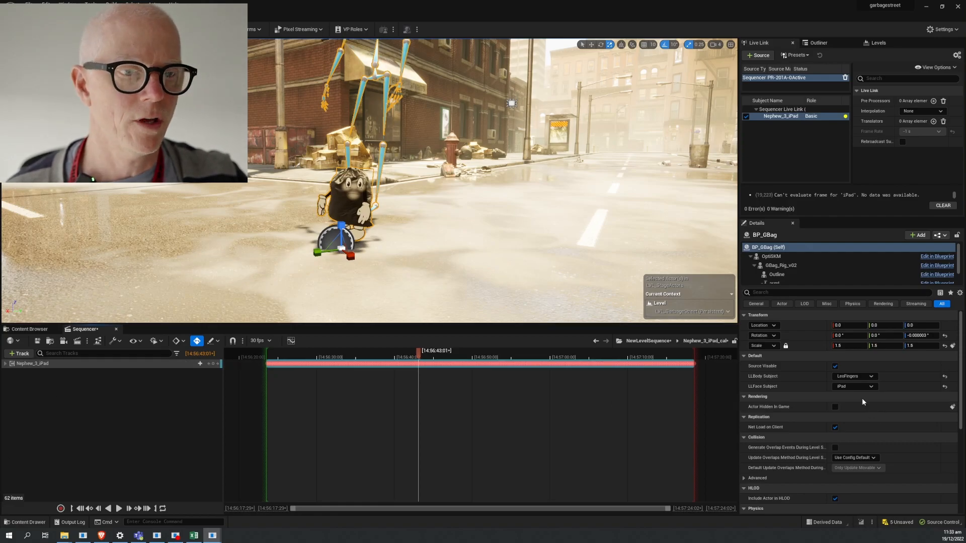
click(871, 386)
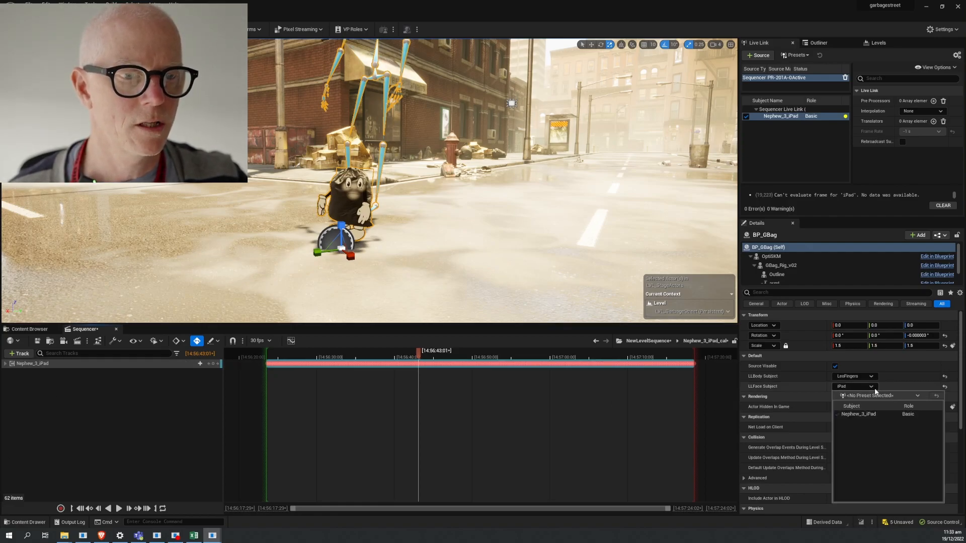
Step: Rename the Nephew_3_iPad face track to iPad and scrub to check playback
click(33, 363)
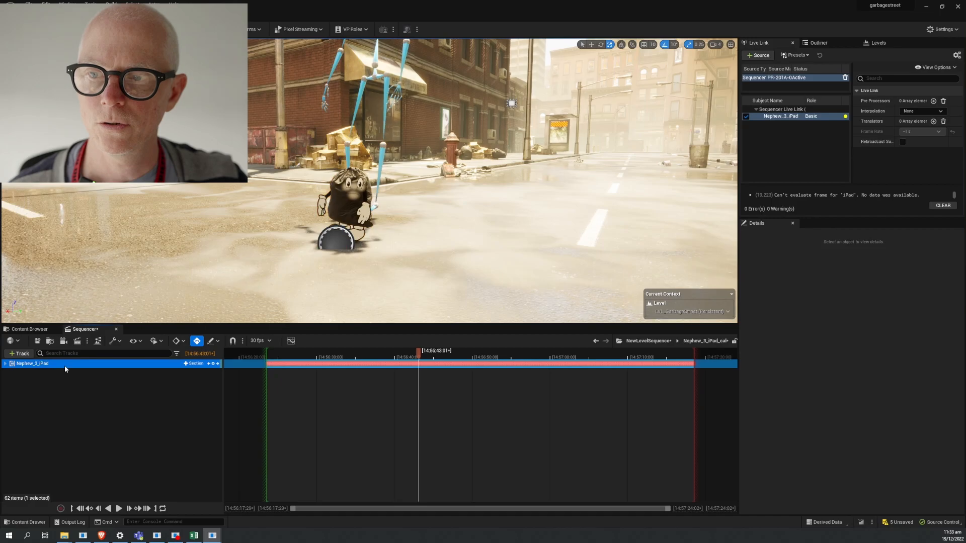
double_click(32, 362)
text(iPad)
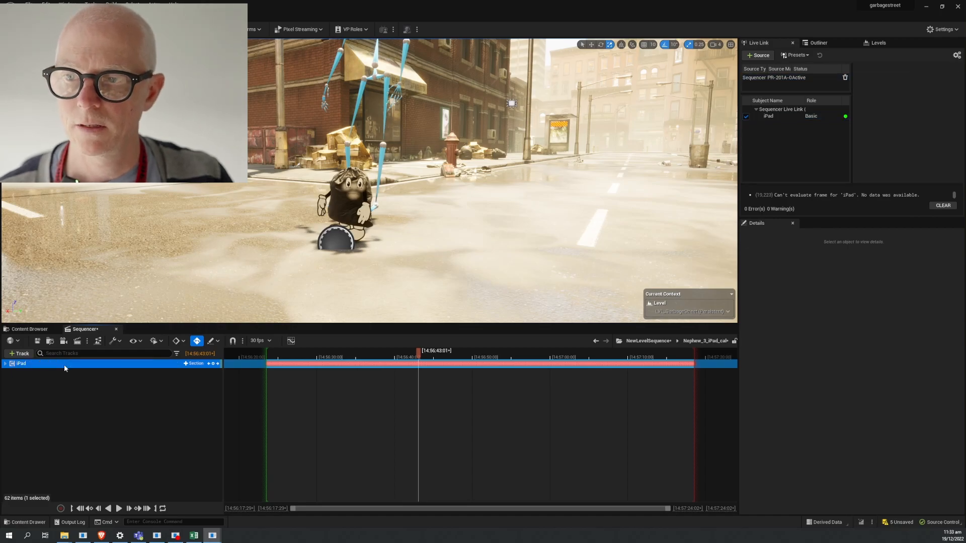
click(425, 357)
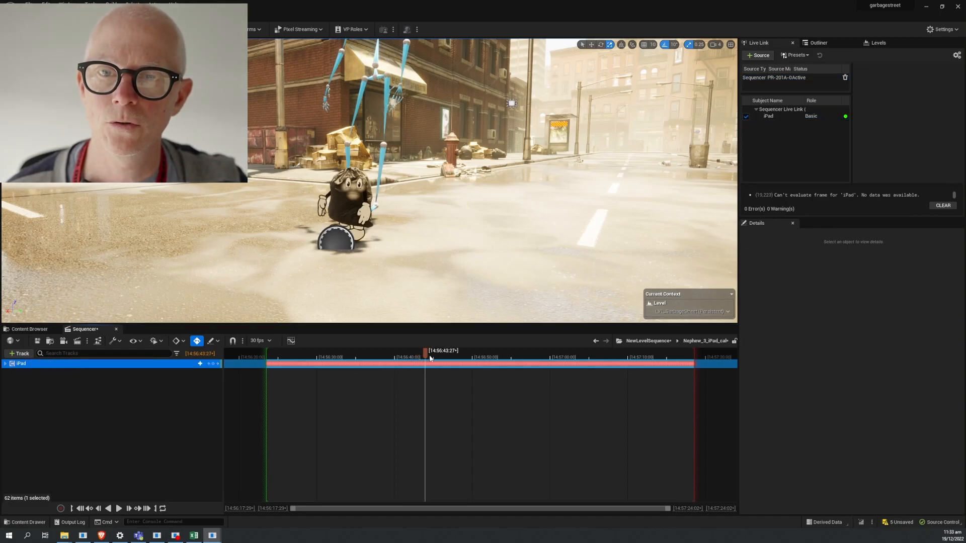
click(563, 357)
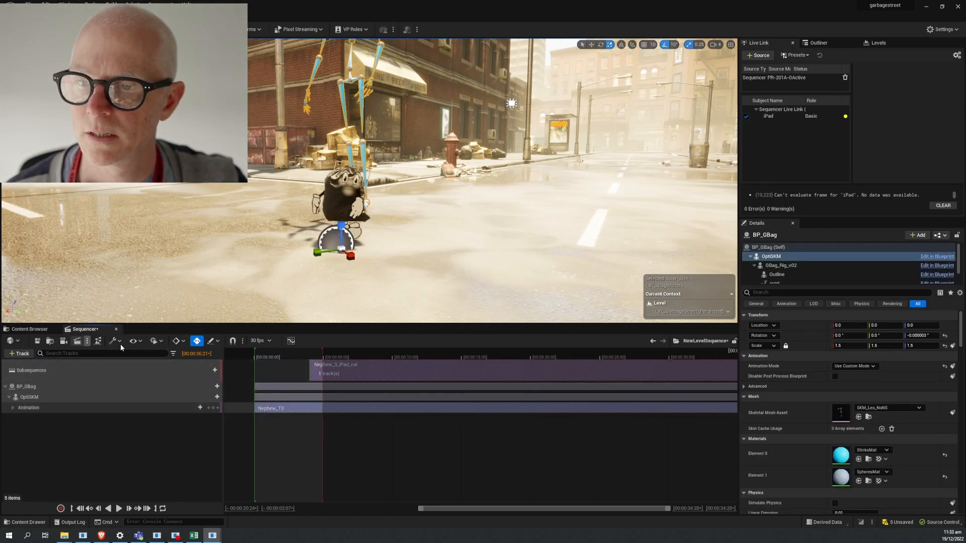
Step: Snap the face subsequence and Nephew_T3 sections to the timeline by source timecode
click(113, 340)
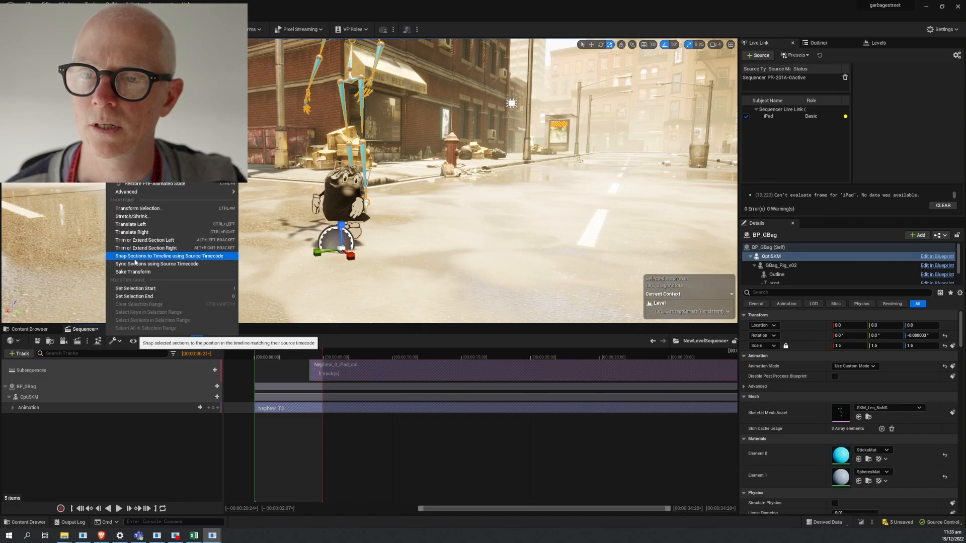
click(170, 255)
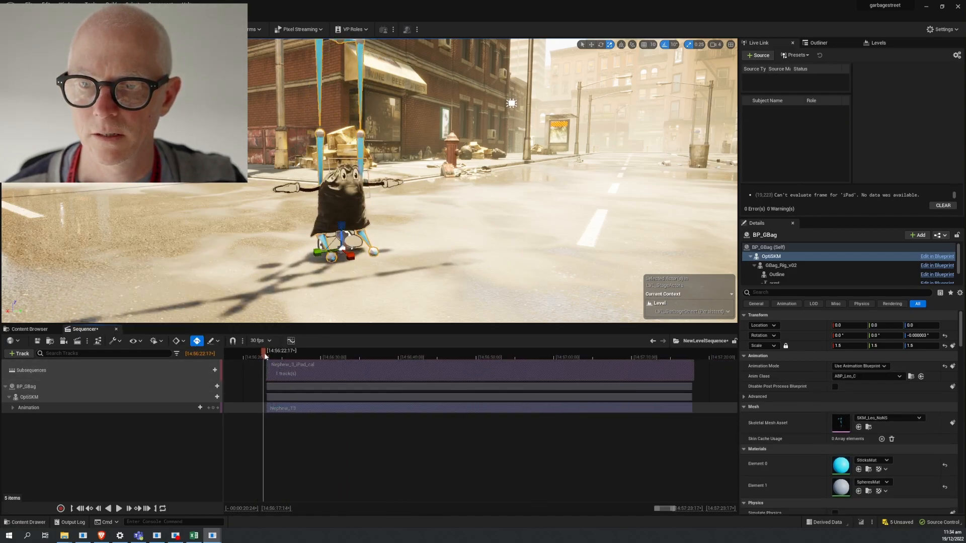
right_click(266, 357)
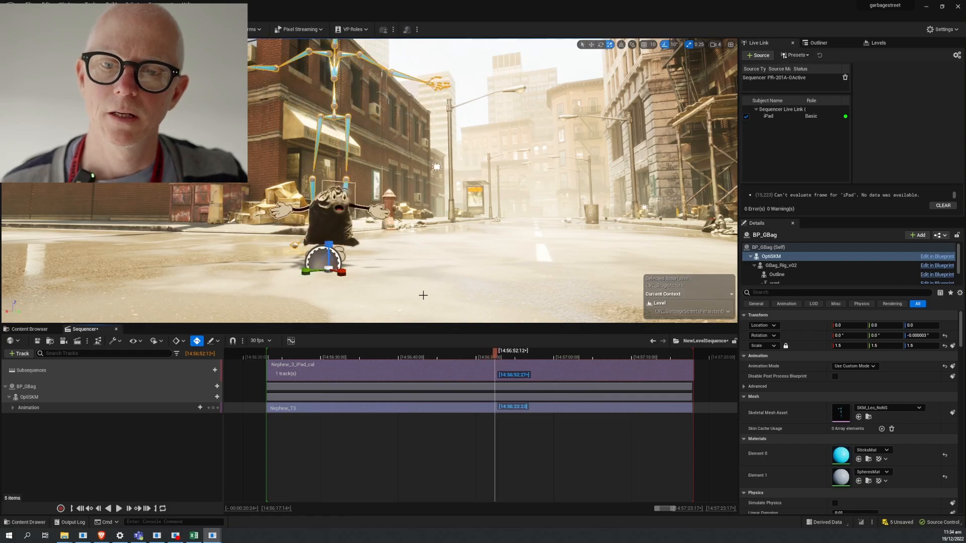
Step: Drag Nephew_03_v01_24bit-001 from the Content Browser into Sequencer as an Audio track
click(29, 329)
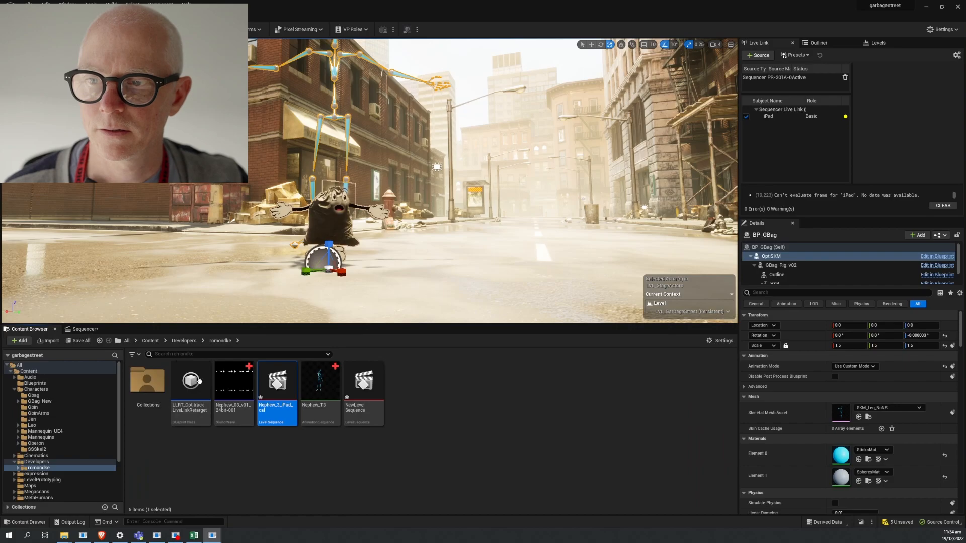
click(233, 380)
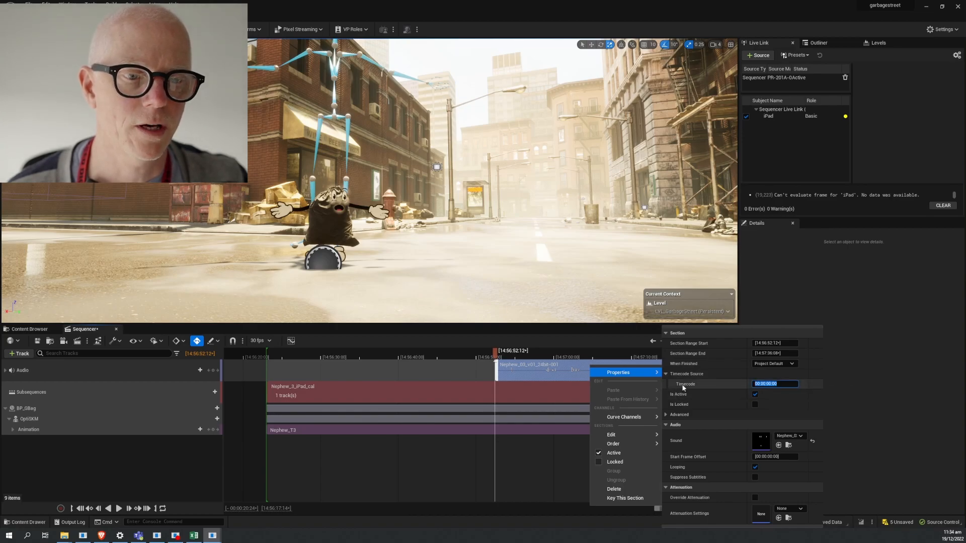
mouse_move(686, 374)
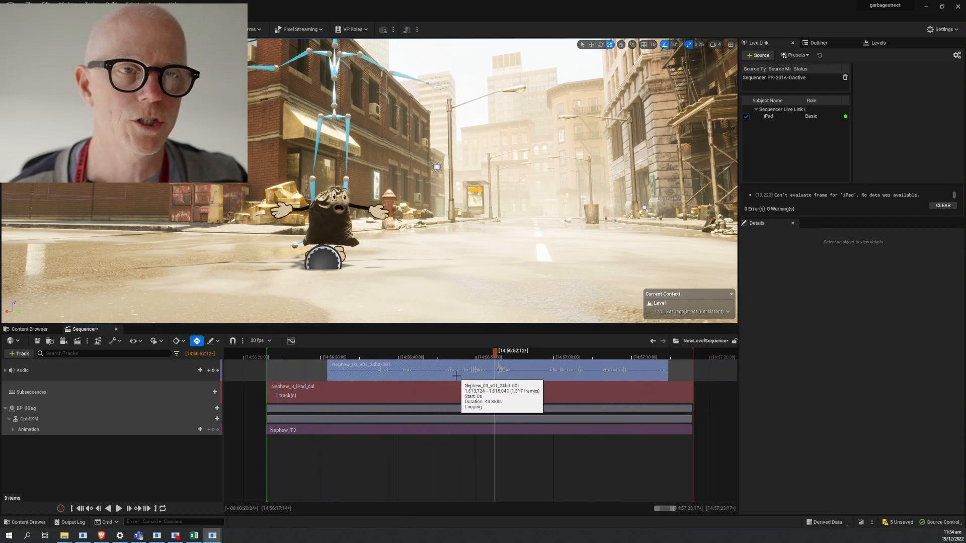
mouse_move(485, 362)
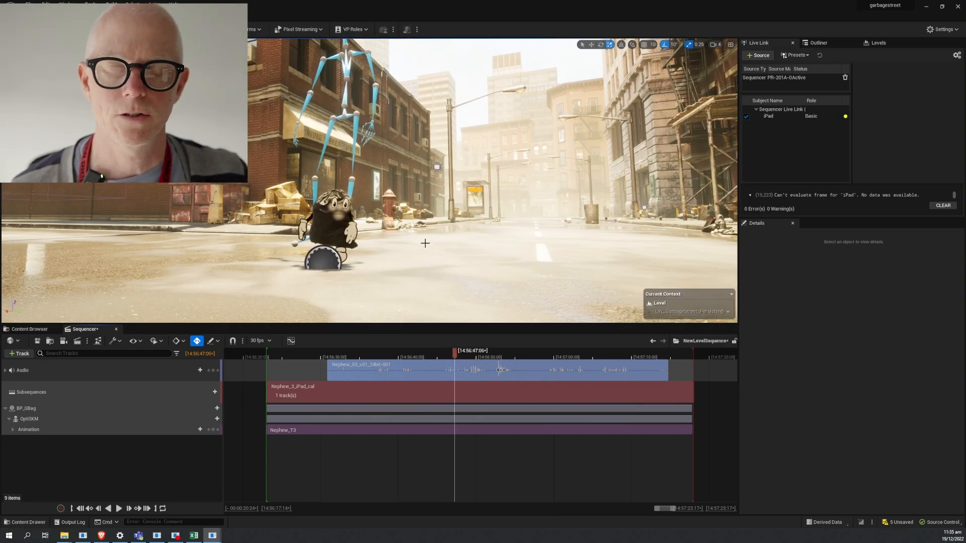
Step: Slide the Nephew_03 audio section to overlap the face and body capture, then select BP_GBag
click(119, 508)
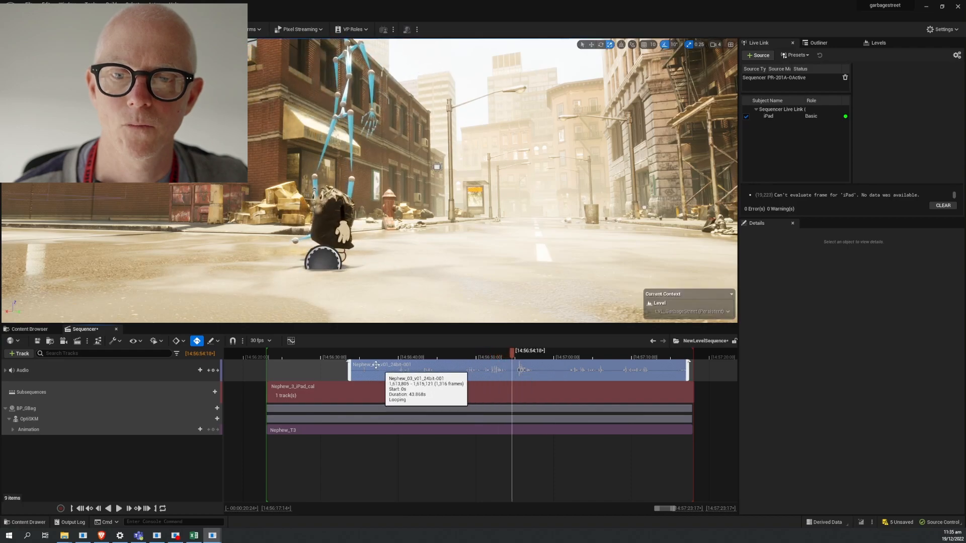
mouse_move(363, 359)
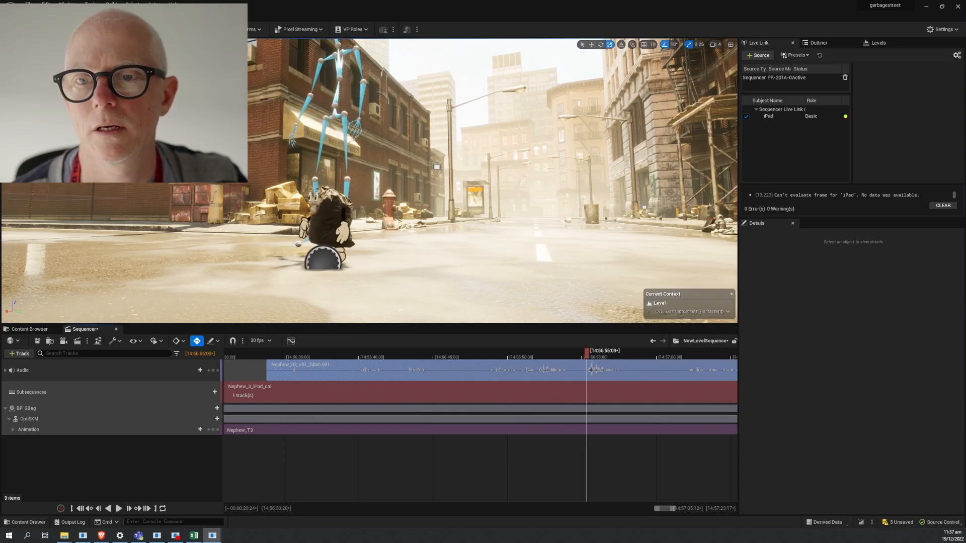
click(26, 408)
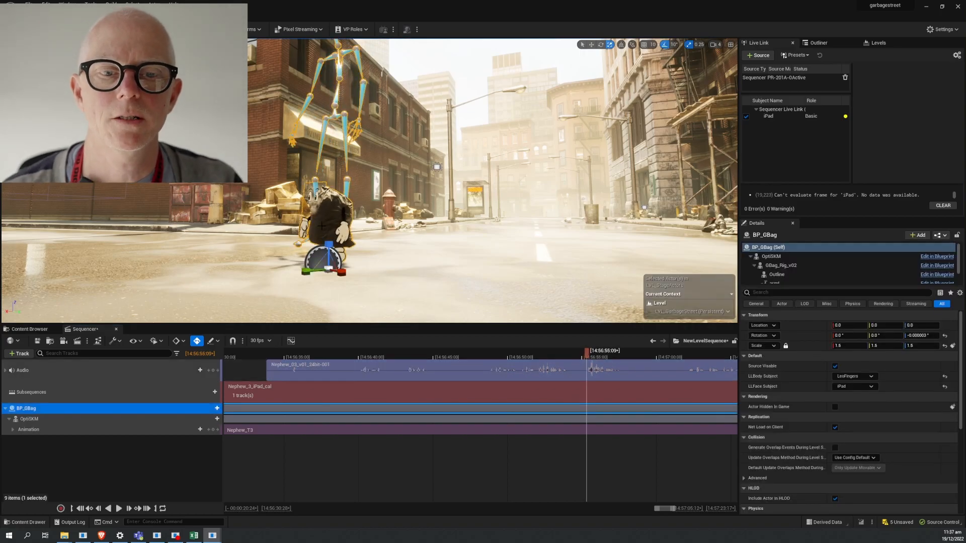